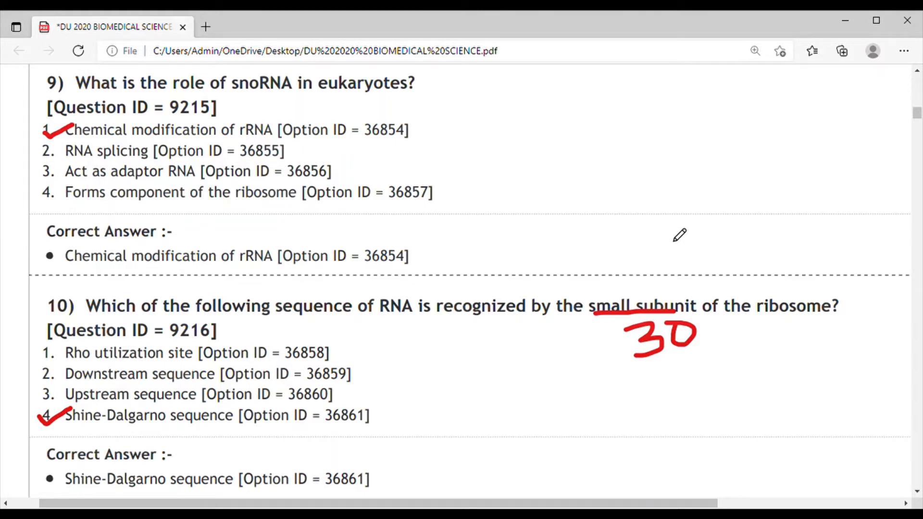
# Scroll down to question 11 and check option 1, Dopamine, in red.
pyautogui.scroll(-3)
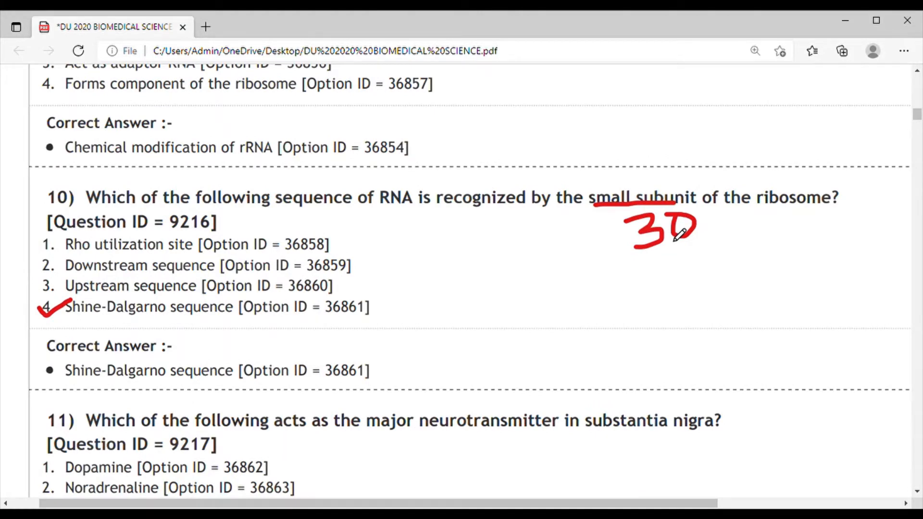
pyautogui.scroll(-3)
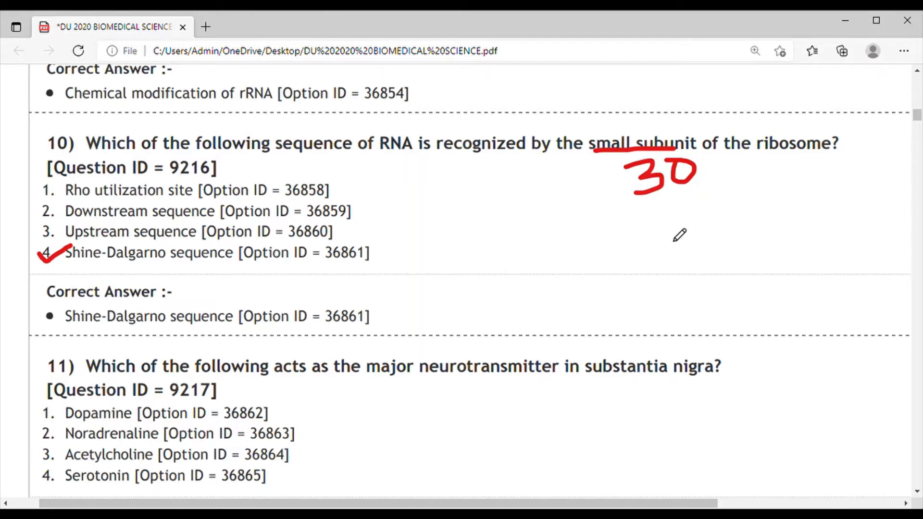
pyautogui.moveTo(47, 418)
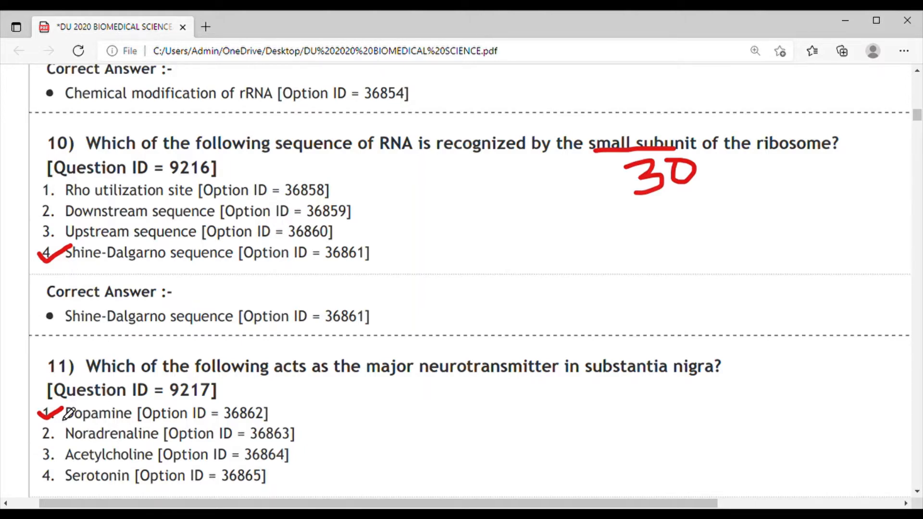
# Scroll to question 12 and check option 4, Nernst equation, in red.
pyautogui.scroll(-3)
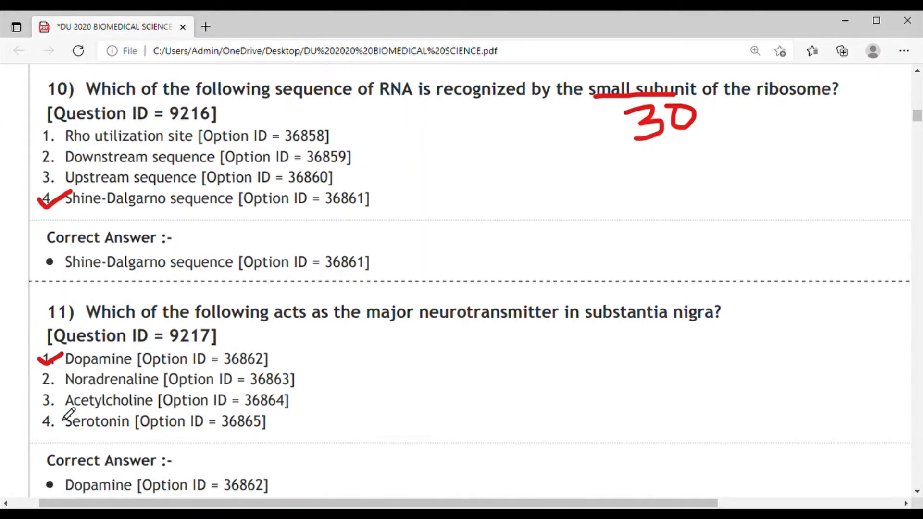
pyautogui.scroll(-3)
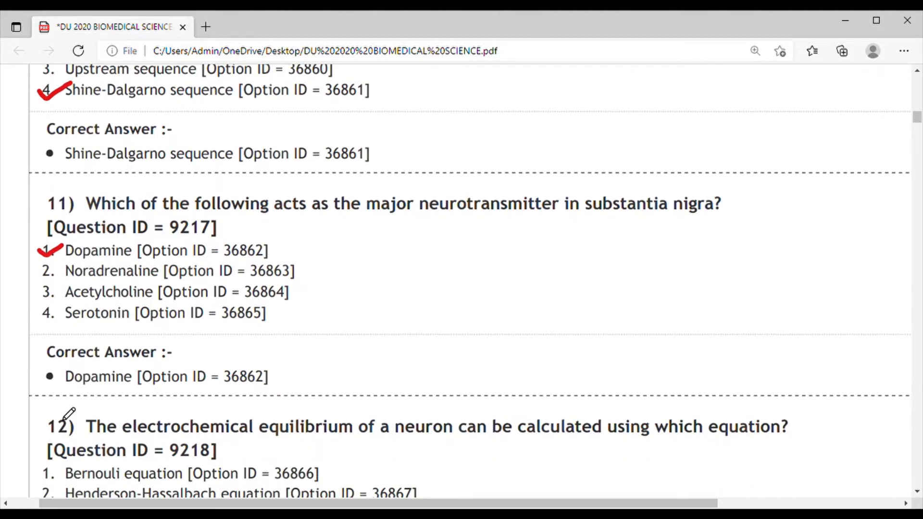
pyautogui.scroll(-3)
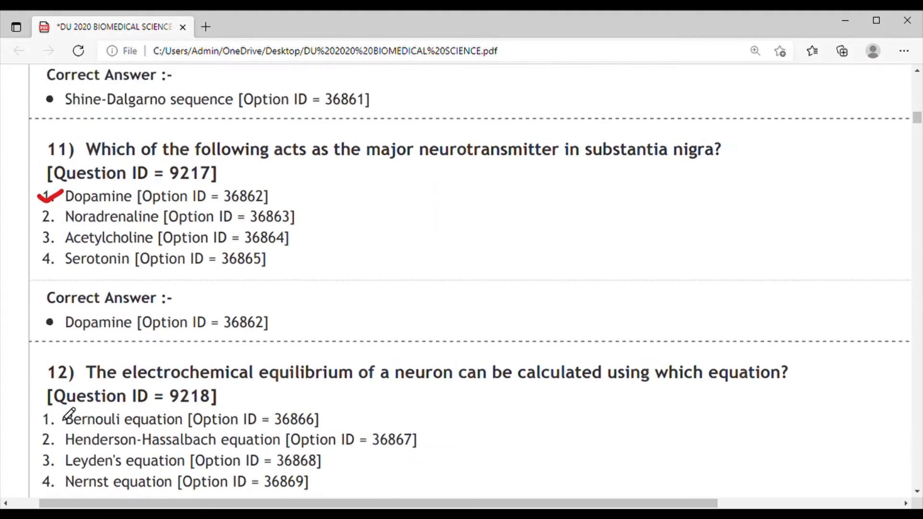
pyautogui.moveTo(77, 480)
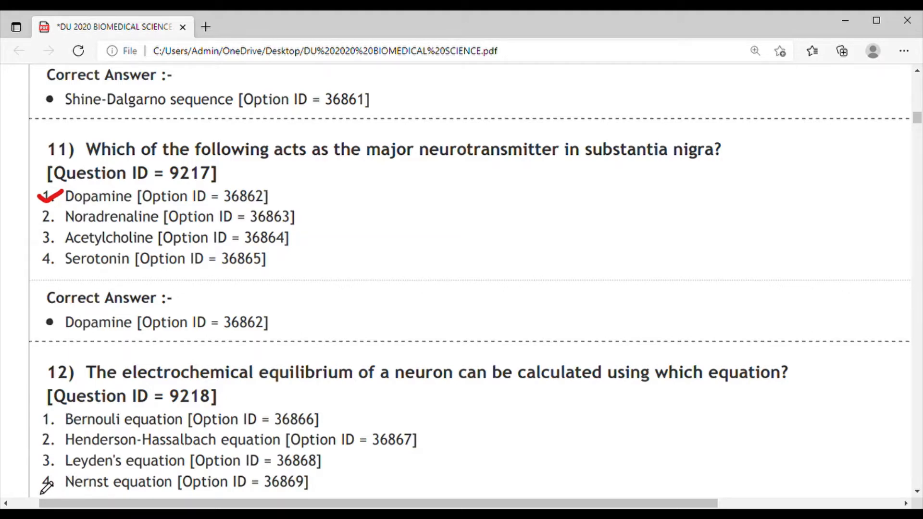
pyautogui.scroll(-3)
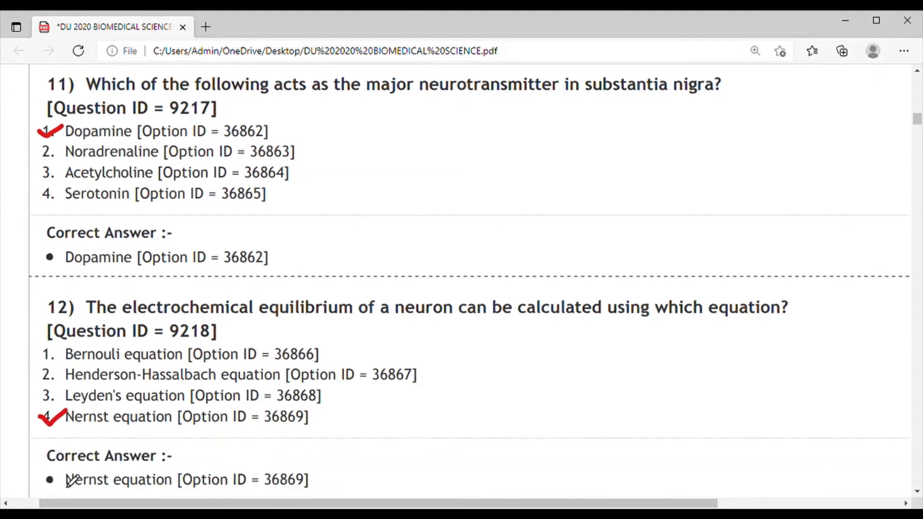
# Scroll to question 13 and check option 1, Plasma-55%, Protein/WBC-1%, RBC-45%, in red.
pyautogui.scroll(-3)
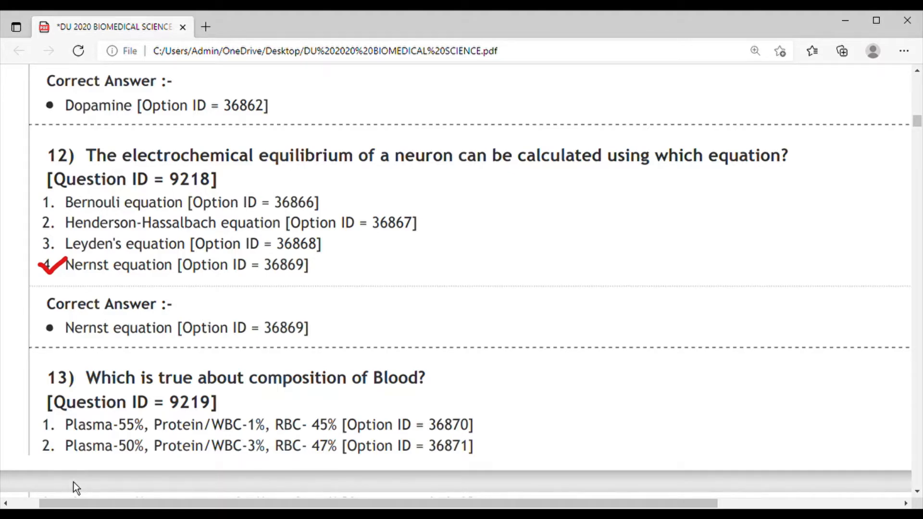
pyautogui.scroll(-3)
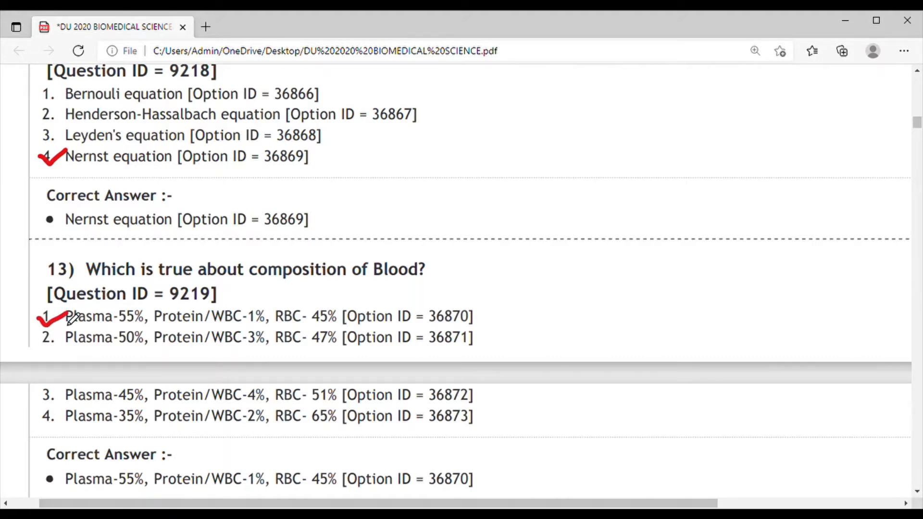
pyautogui.moveTo(413, 299)
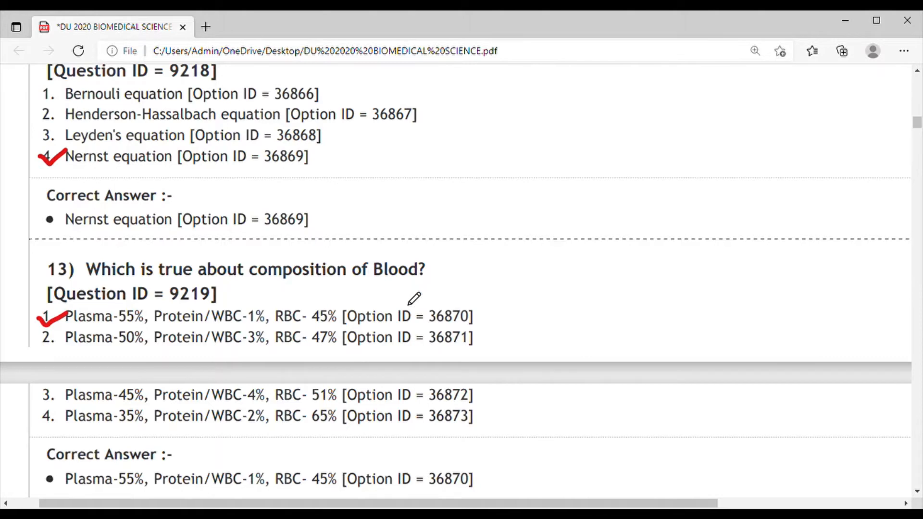
pyautogui.scroll(-3)
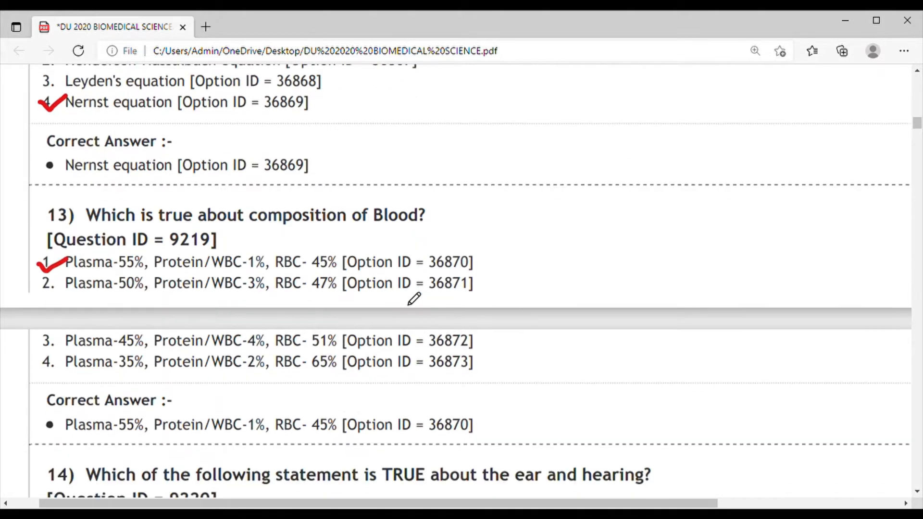
# Scroll to question 14 and check the 20 Hz to 20 kHz hearing range option in red.
pyautogui.scroll(-3)
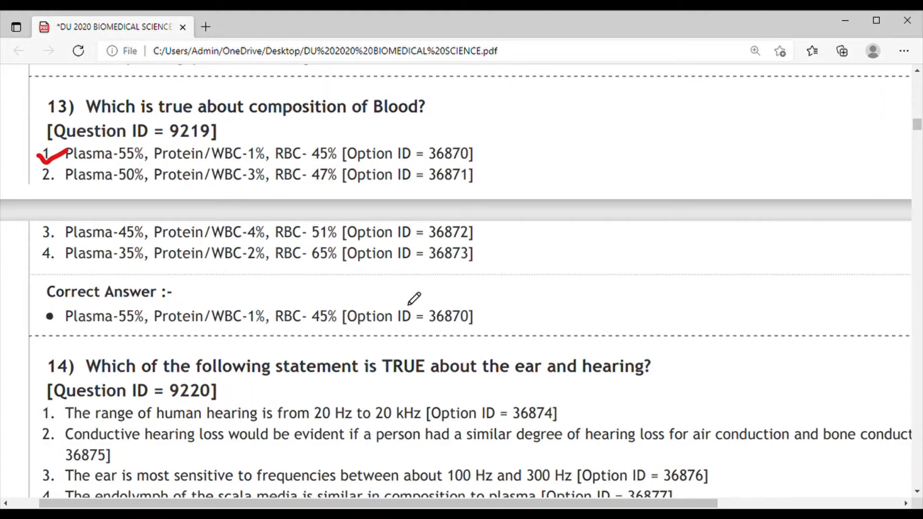
pyautogui.scroll(-3)
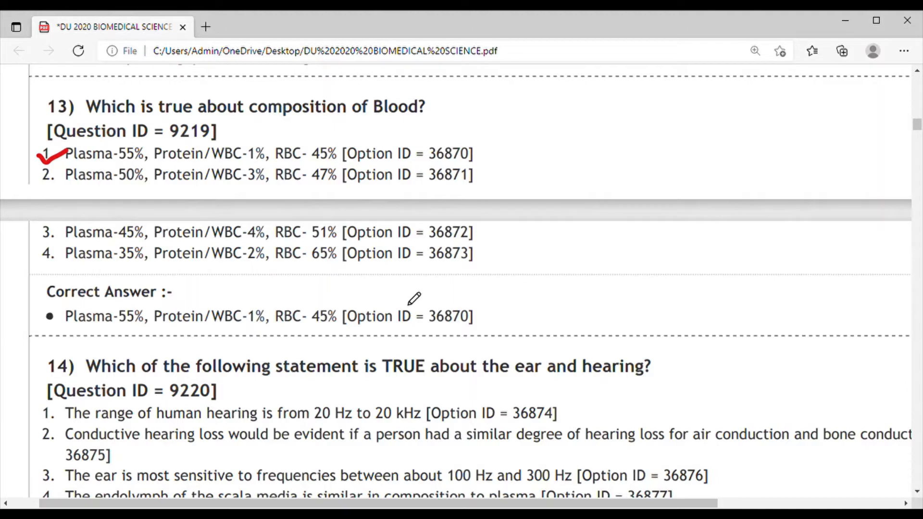
pyautogui.moveTo(121, 441)
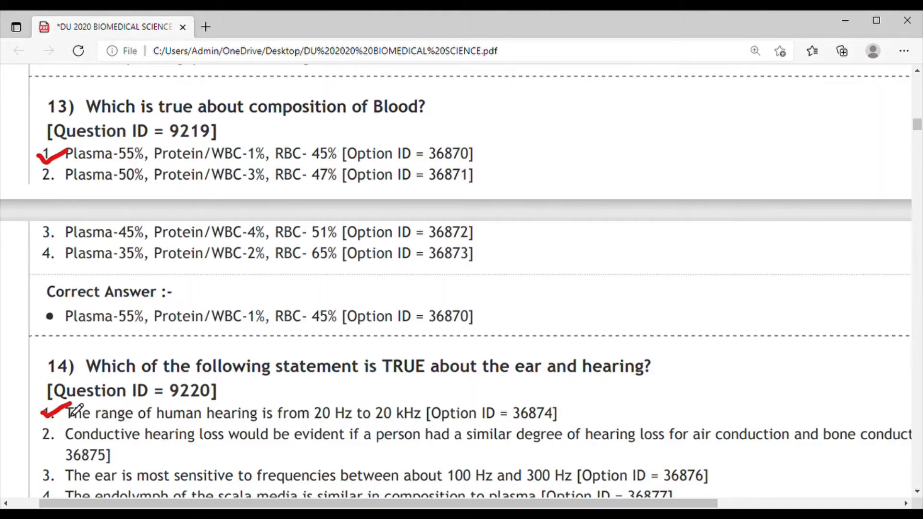
pyautogui.scroll(-3)
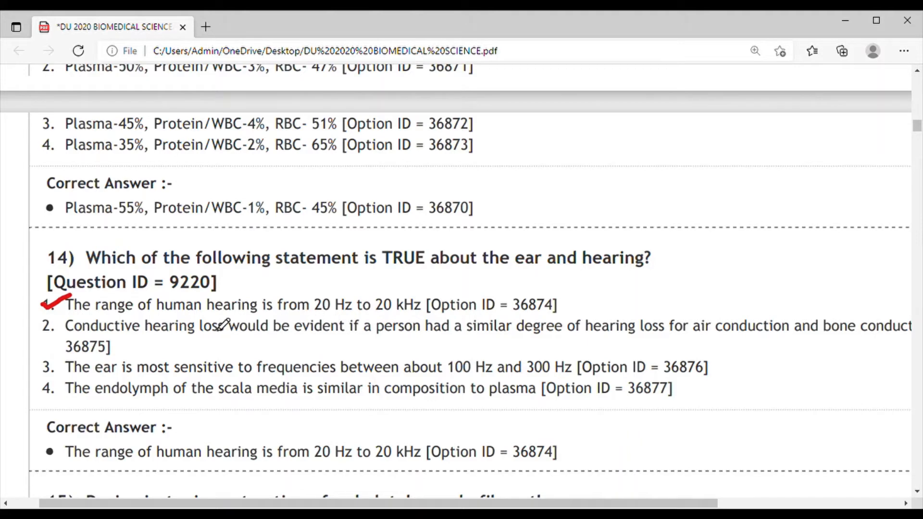
pyautogui.moveTo(355, 321)
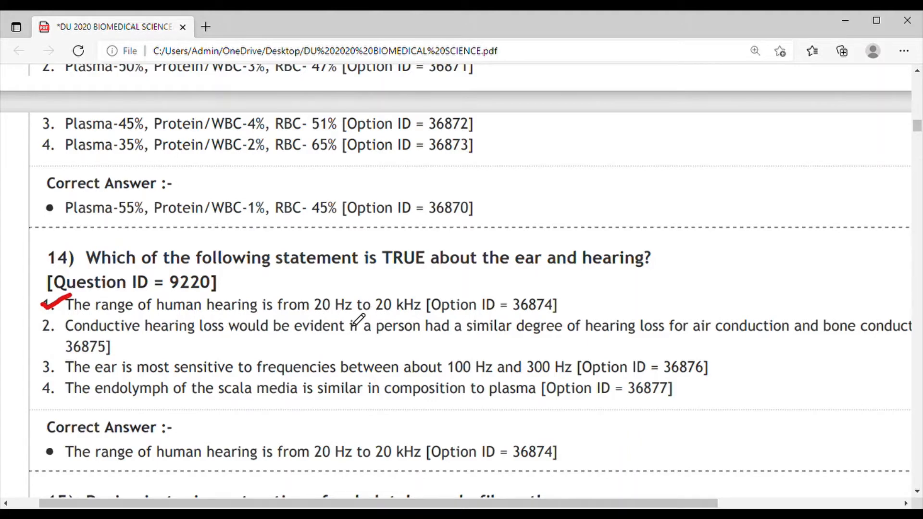
pyautogui.moveTo(225, 406)
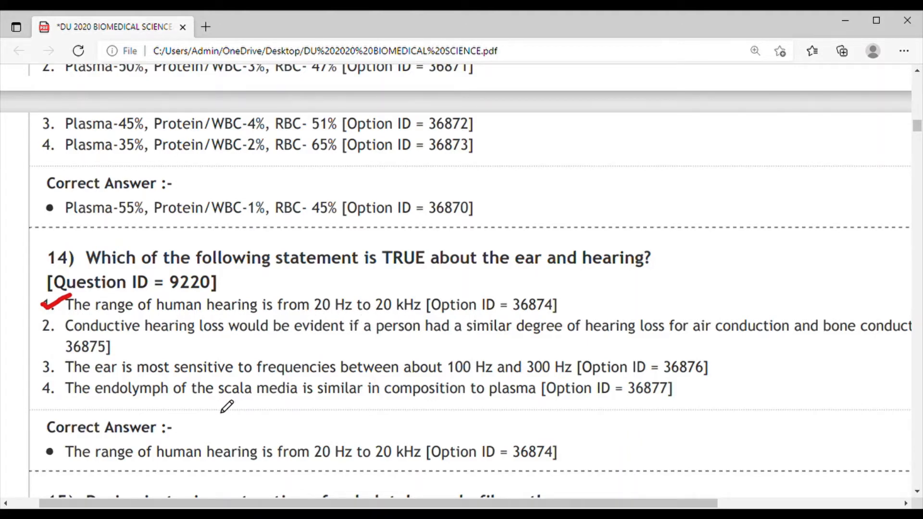
pyautogui.scroll(-3)
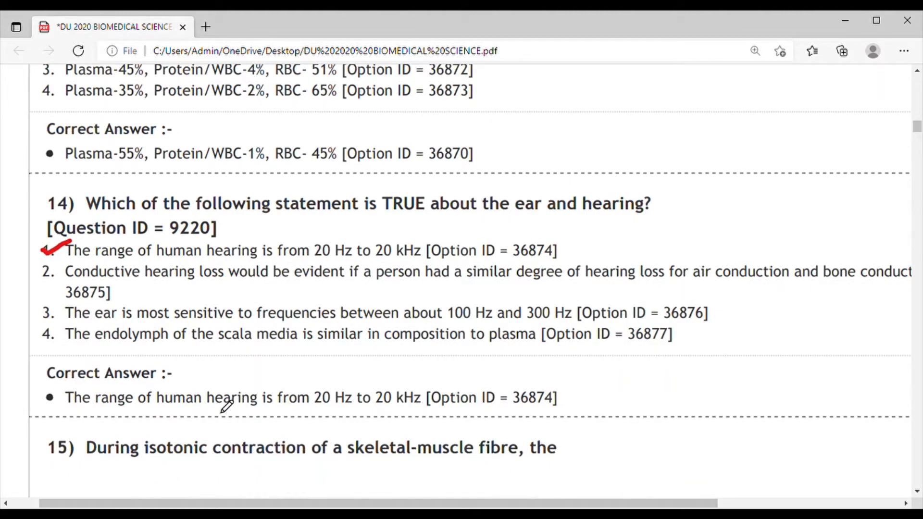
# Scroll to question 15 and check option (4) 1 and 3 in red.
pyautogui.scroll(-3)
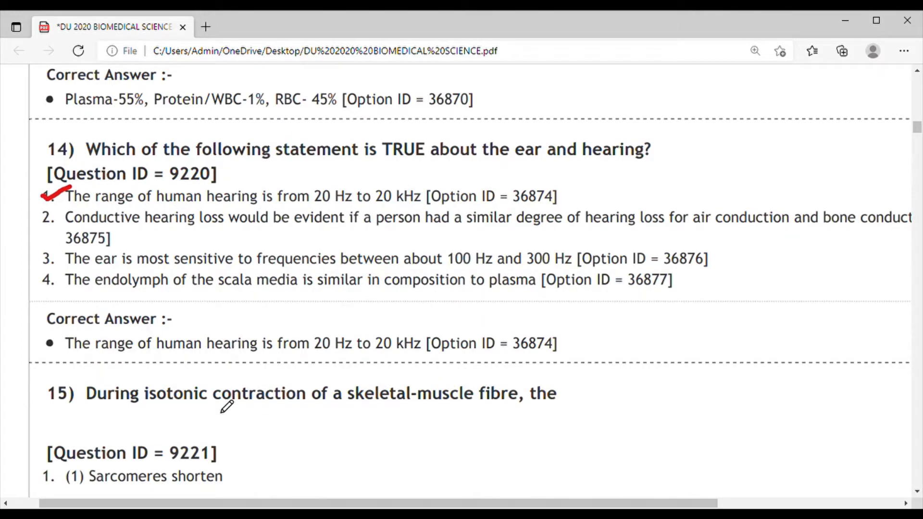
pyautogui.scroll(-3)
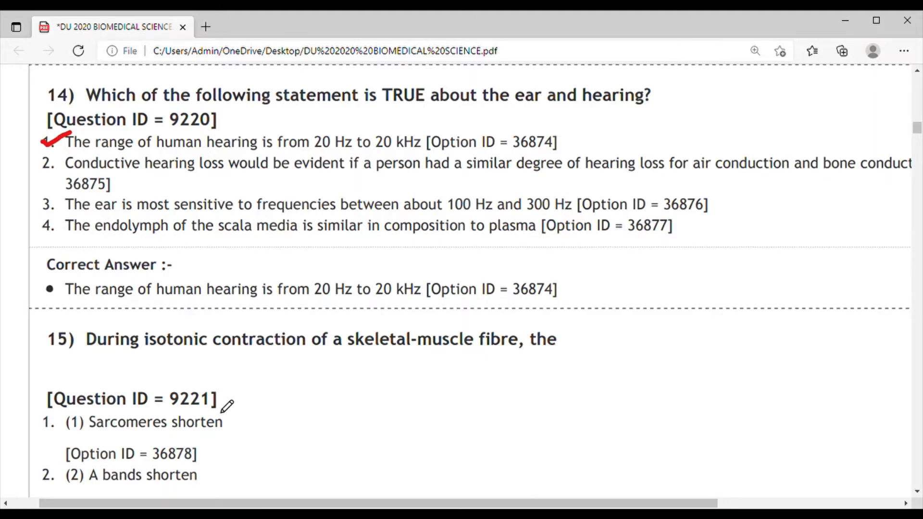
pyautogui.scroll(-3)
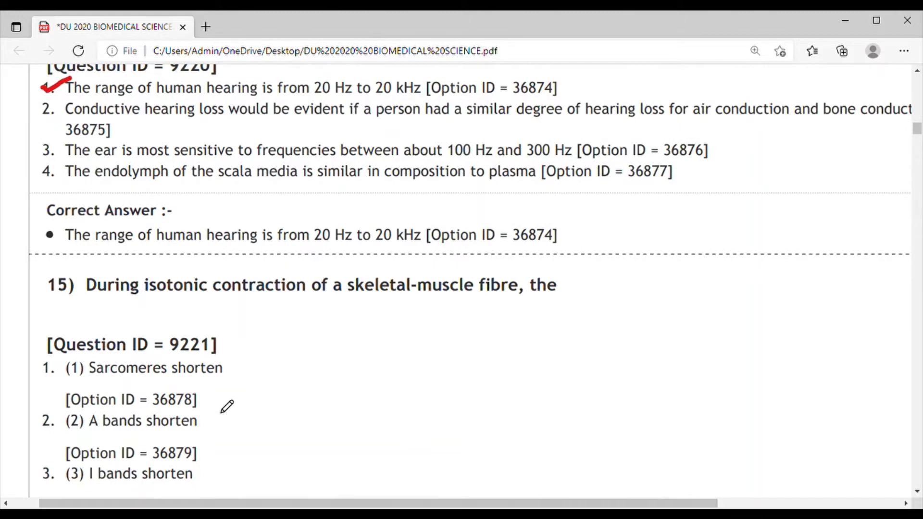
pyautogui.scroll(-3)
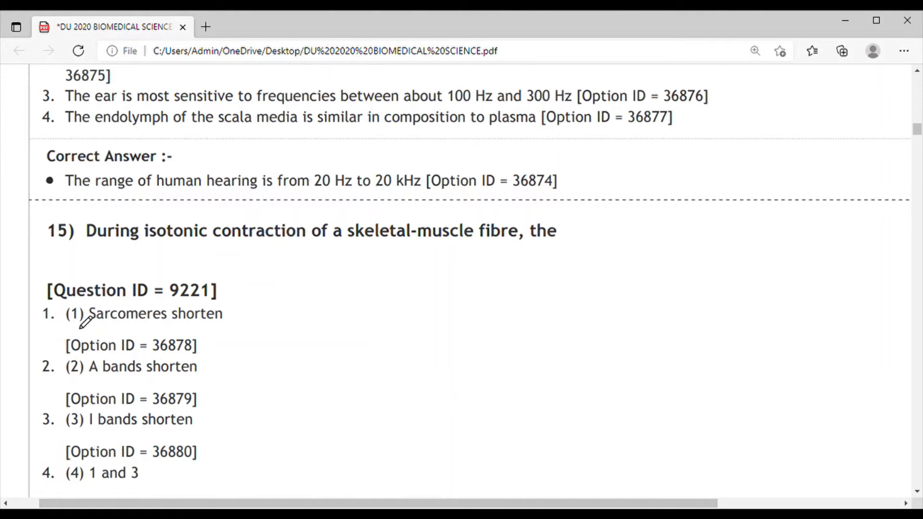
pyautogui.moveTo(146, 358)
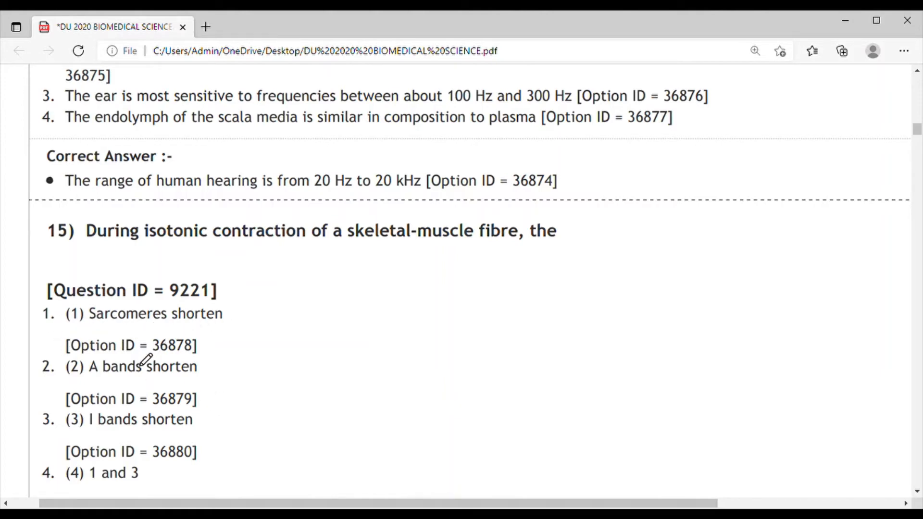
pyautogui.moveTo(55, 430)
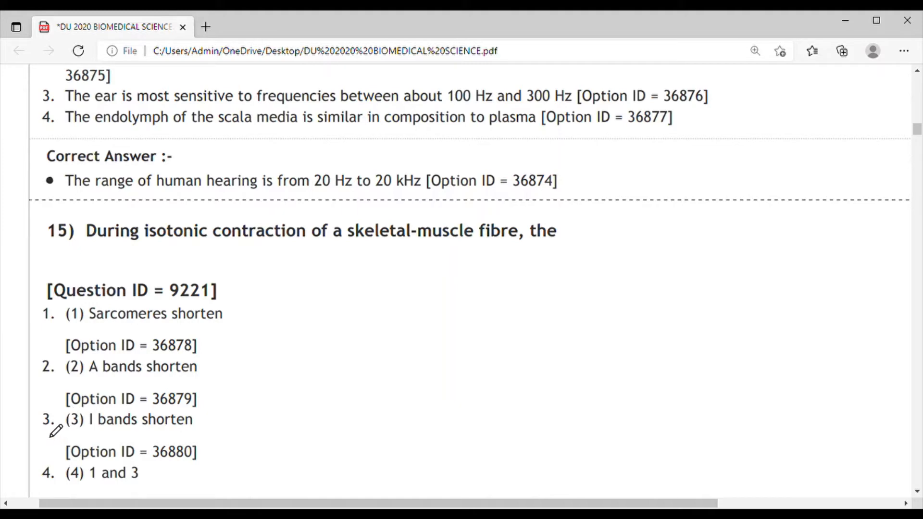
pyautogui.scroll(-3)
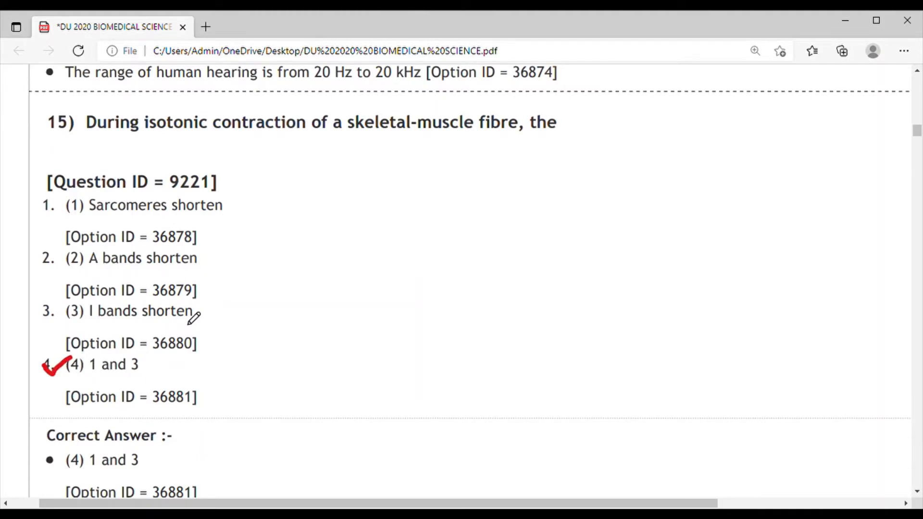
pyautogui.moveTo(159, 239)
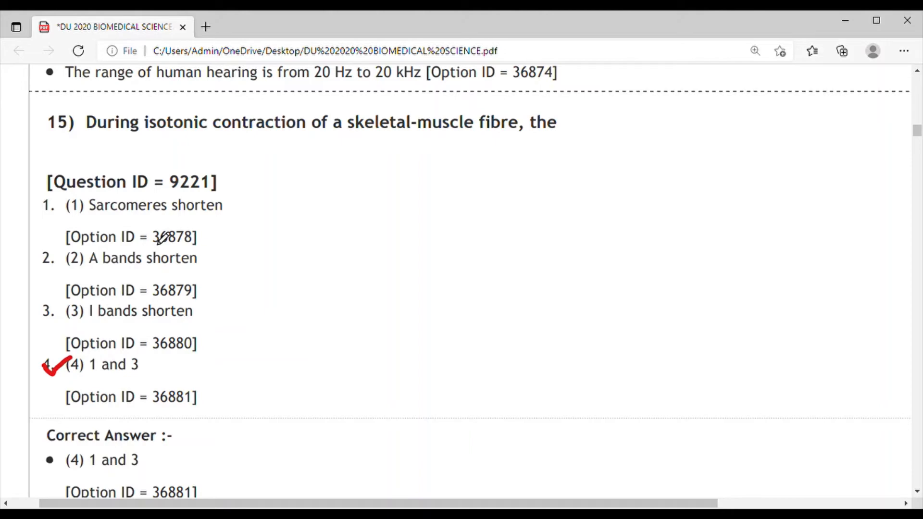
pyautogui.scroll(-3)
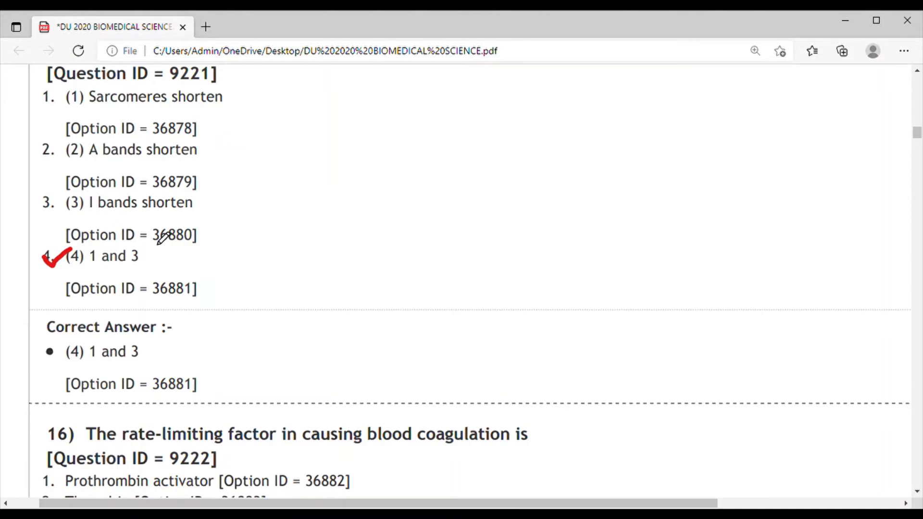
# Scroll down to bring question 16 on blood coagulation into view.
pyautogui.scroll(-3)
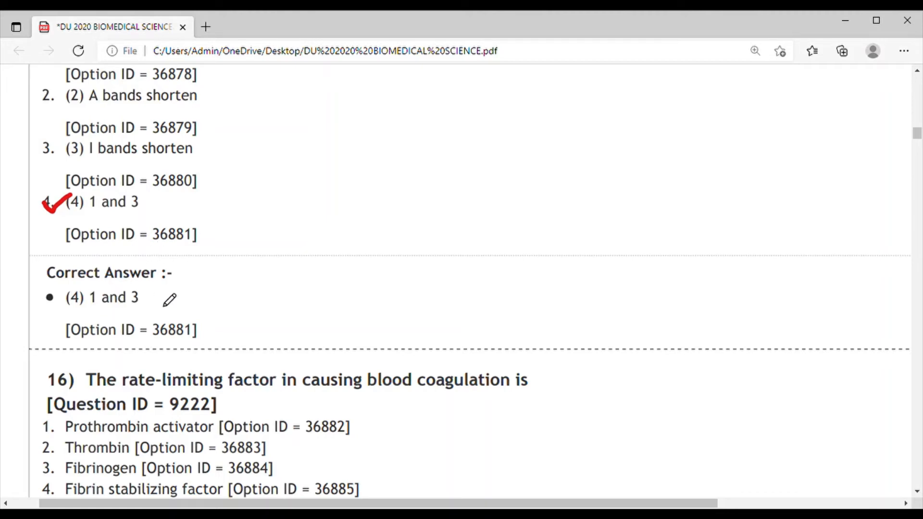
pyautogui.moveTo(427, 382)
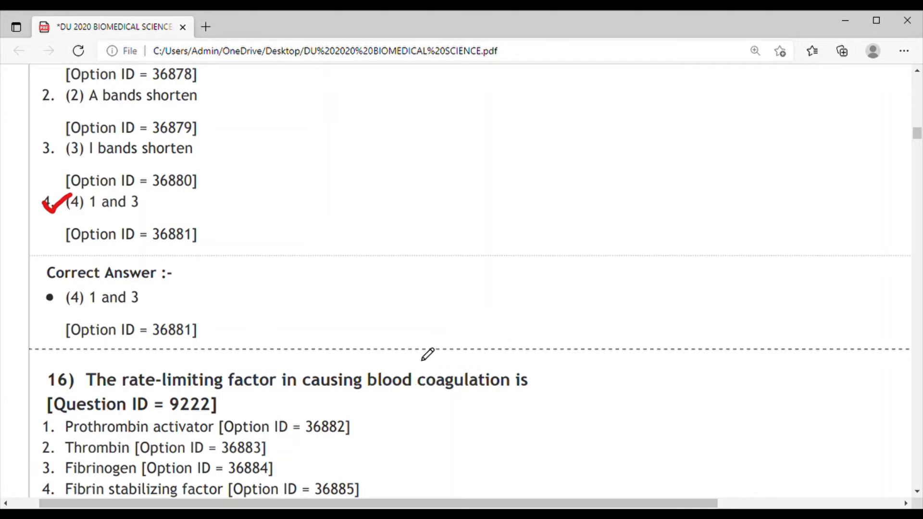
pyautogui.moveTo(468, 355)
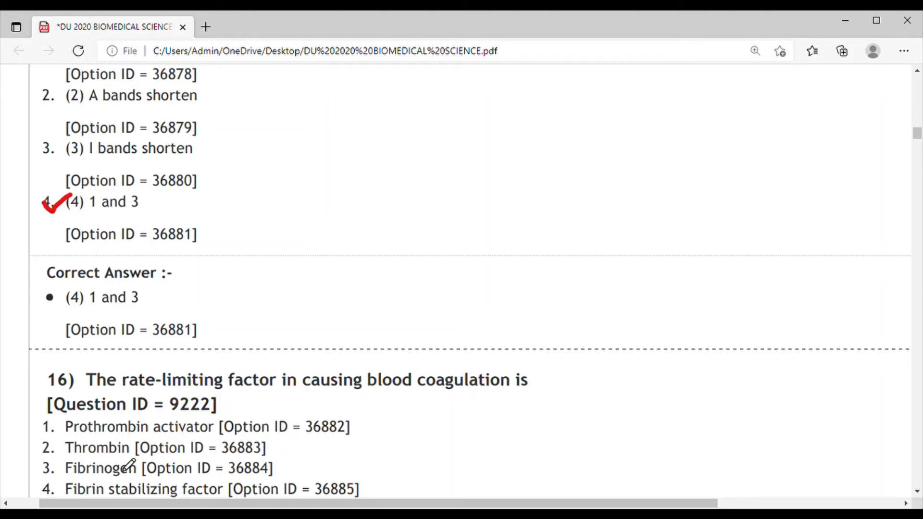
pyautogui.moveTo(88, 445)
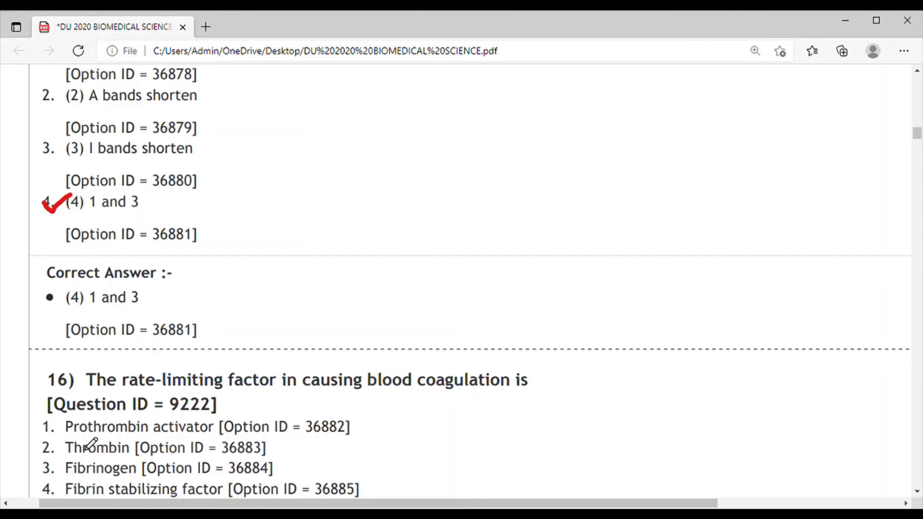
pyautogui.moveTo(109, 453)
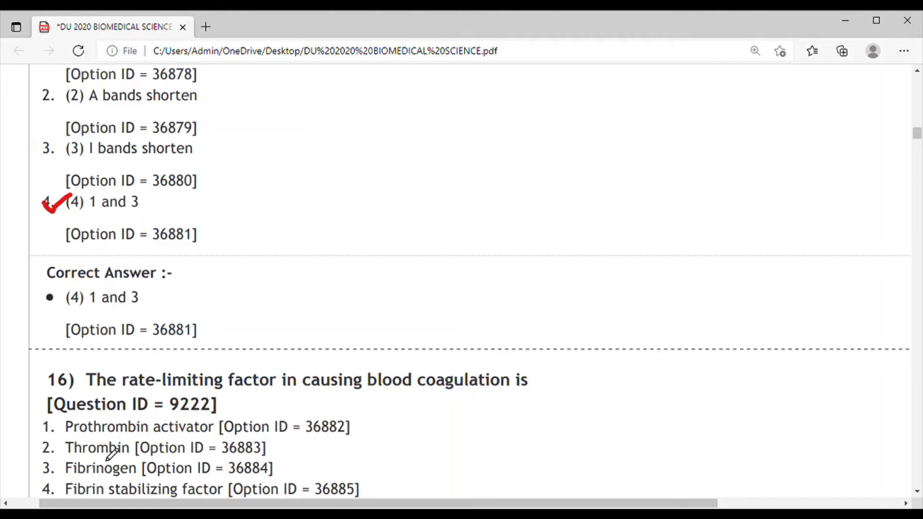
pyautogui.moveTo(89, 444)
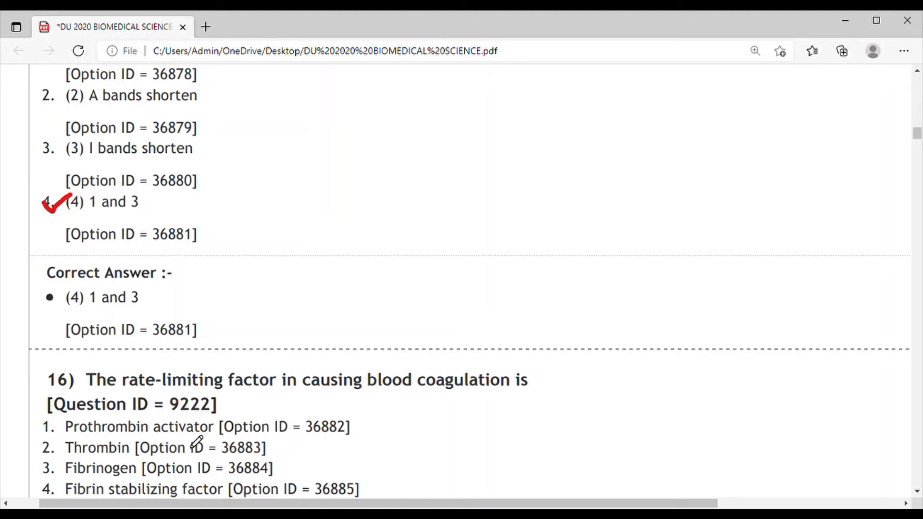
pyautogui.moveTo(125, 469)
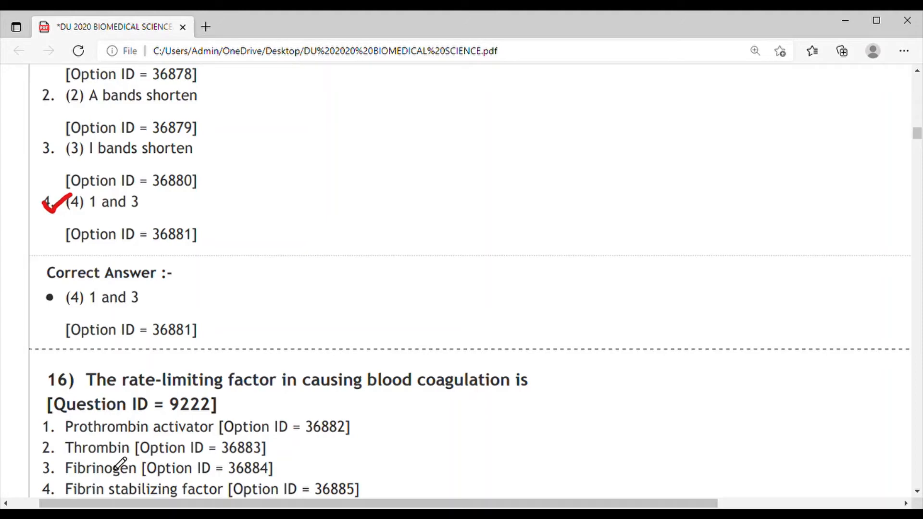
pyautogui.moveTo(124, 482)
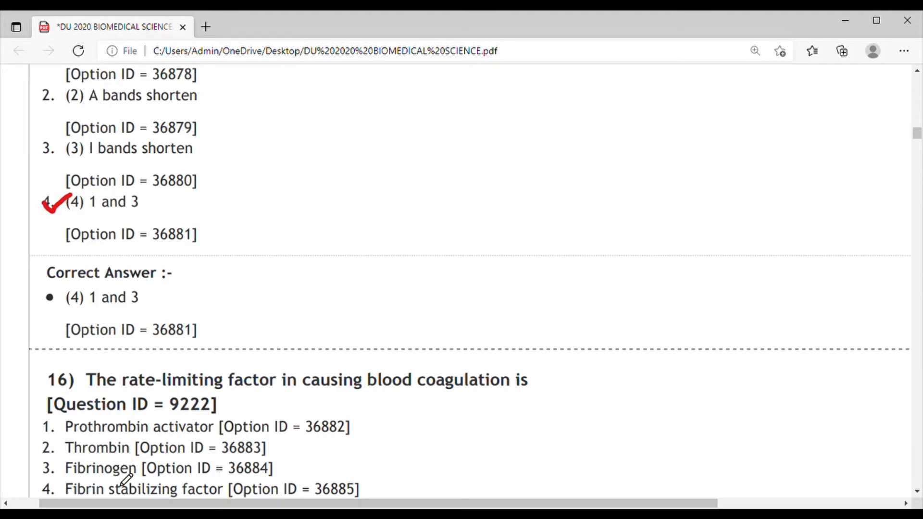
pyautogui.moveTo(154, 476)
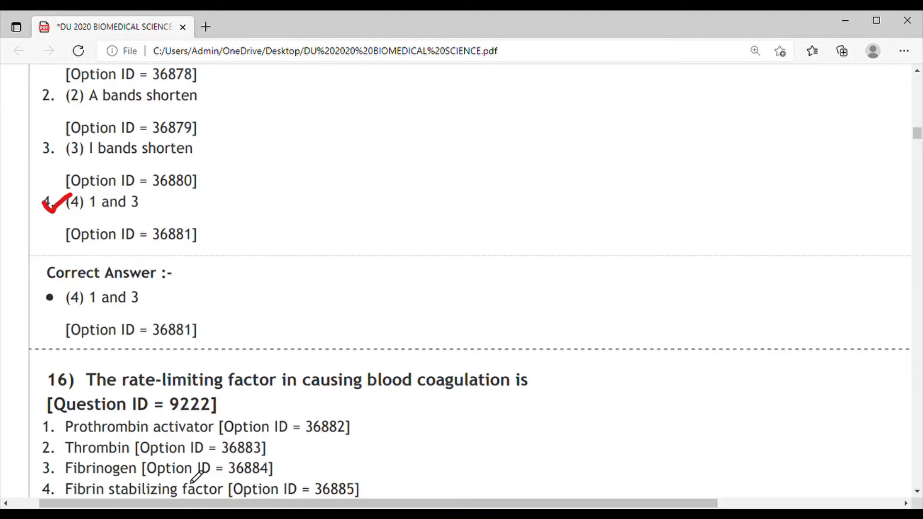
pyautogui.moveTo(243, 426)
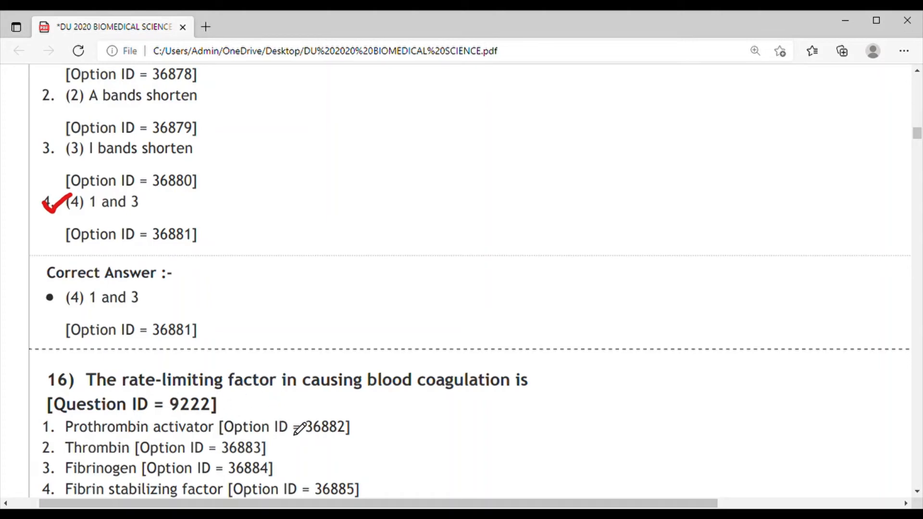
pyautogui.moveTo(111, 430)
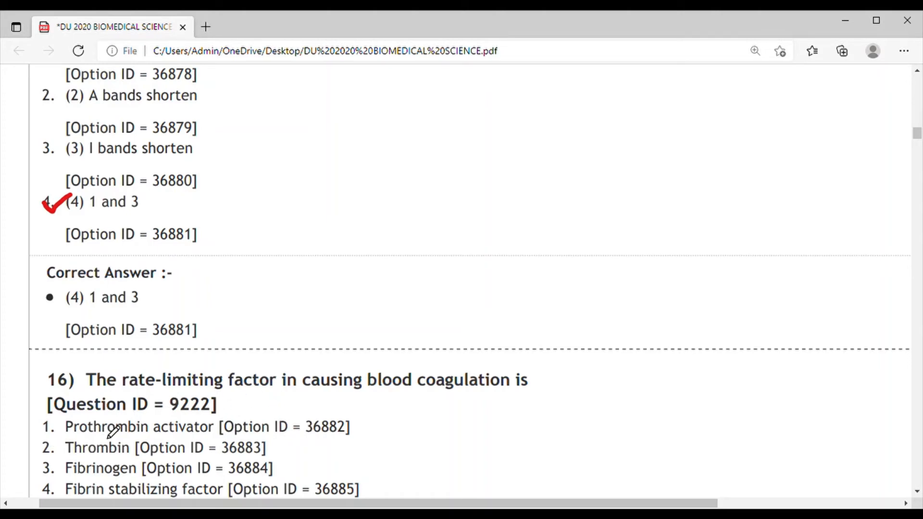
pyautogui.moveTo(171, 430)
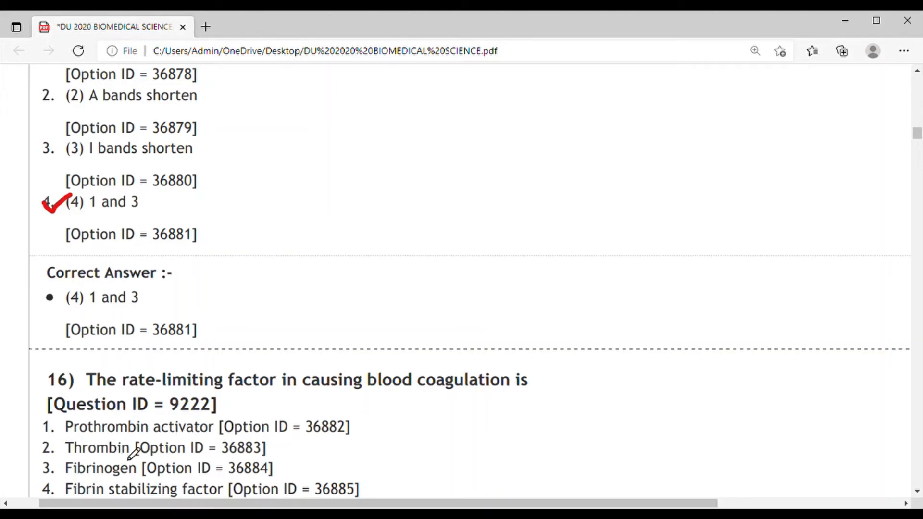
pyautogui.moveTo(52, 426)
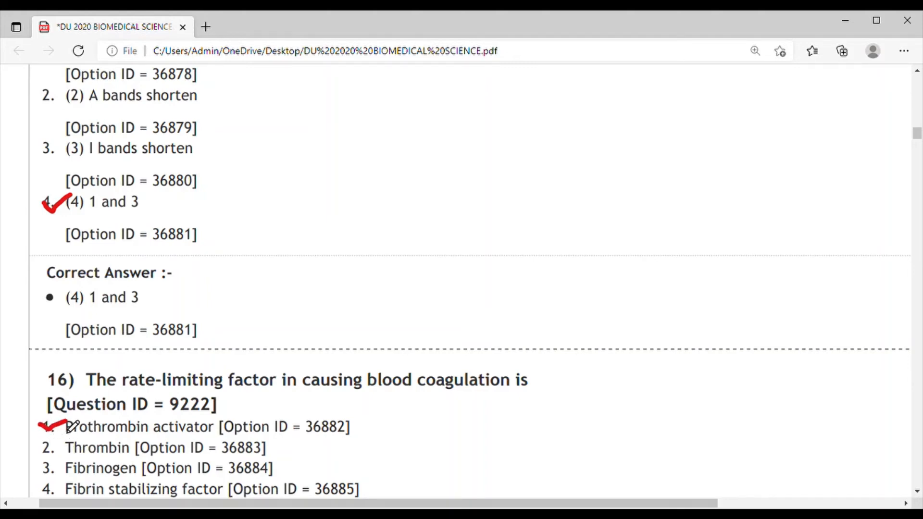
# Check Prothrombin activator in question 16 in red and scroll to question 17's options.
pyautogui.scroll(-3)
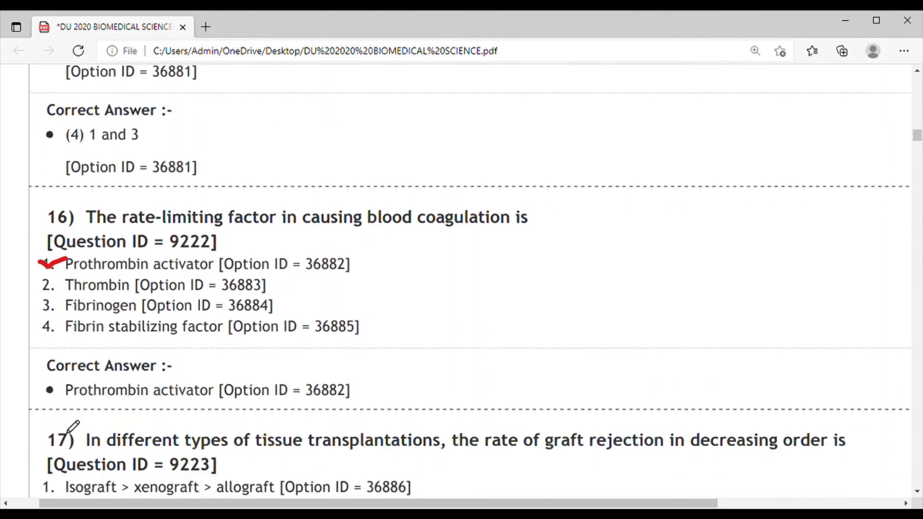
pyautogui.scroll(-3)
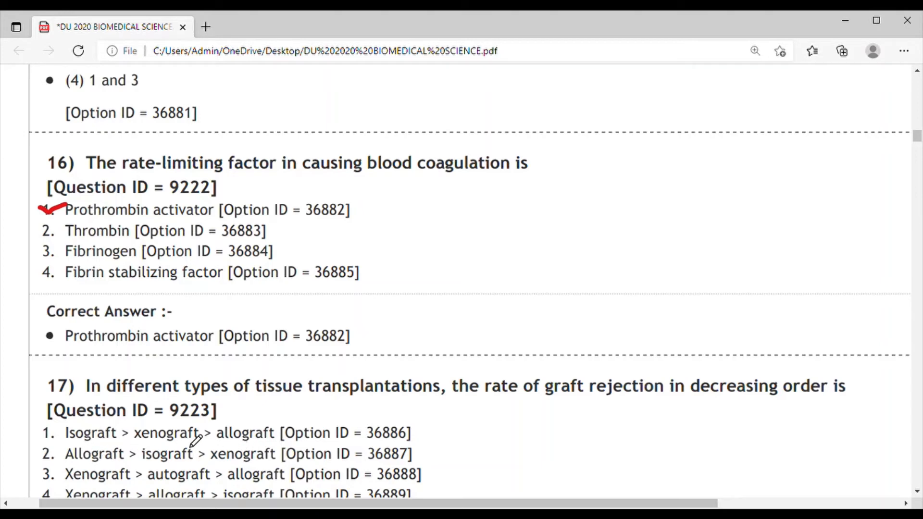
pyautogui.moveTo(88, 488)
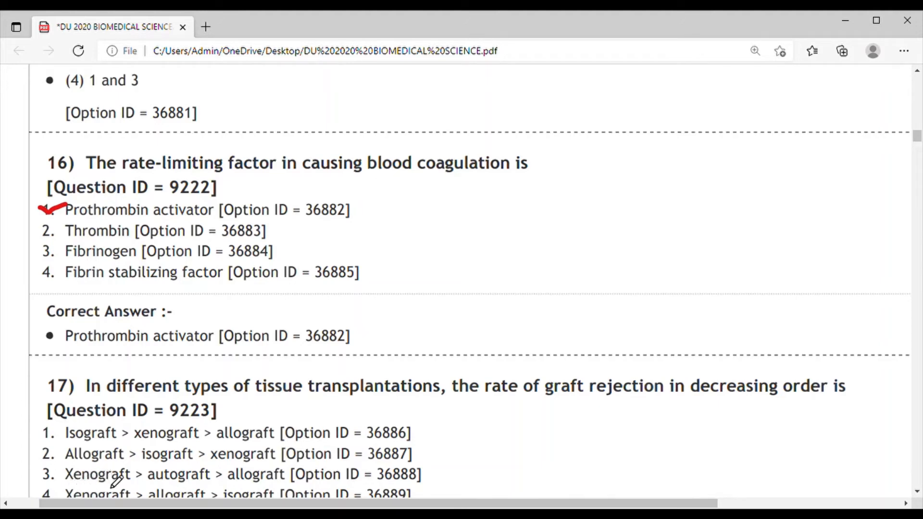
pyautogui.moveTo(153, 465)
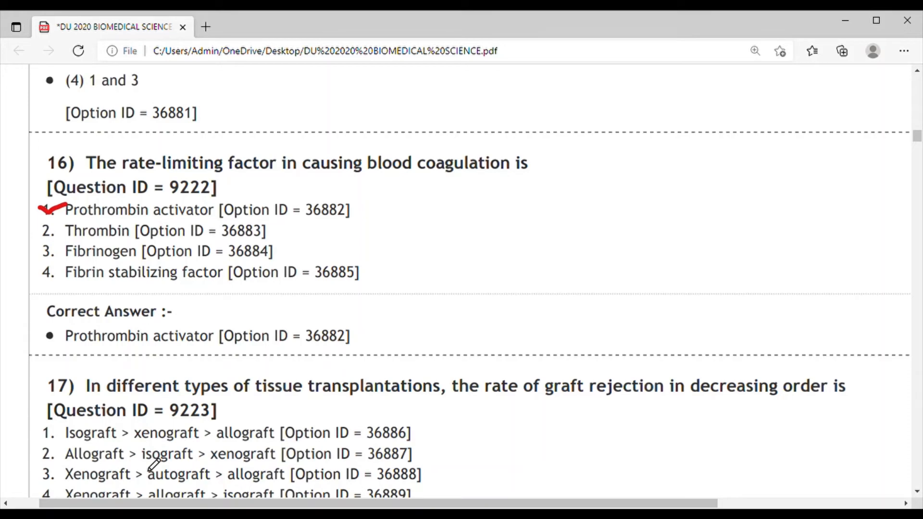
pyautogui.moveTo(203, 478)
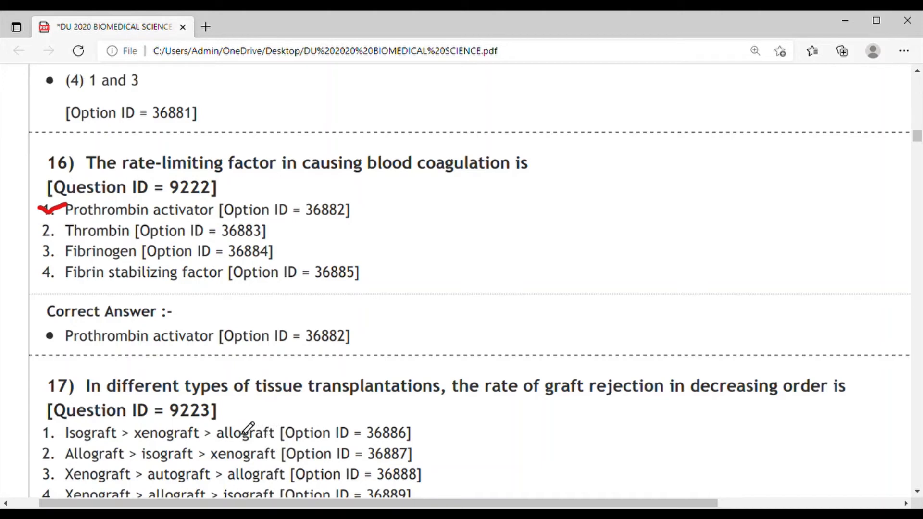
pyautogui.moveTo(222, 432)
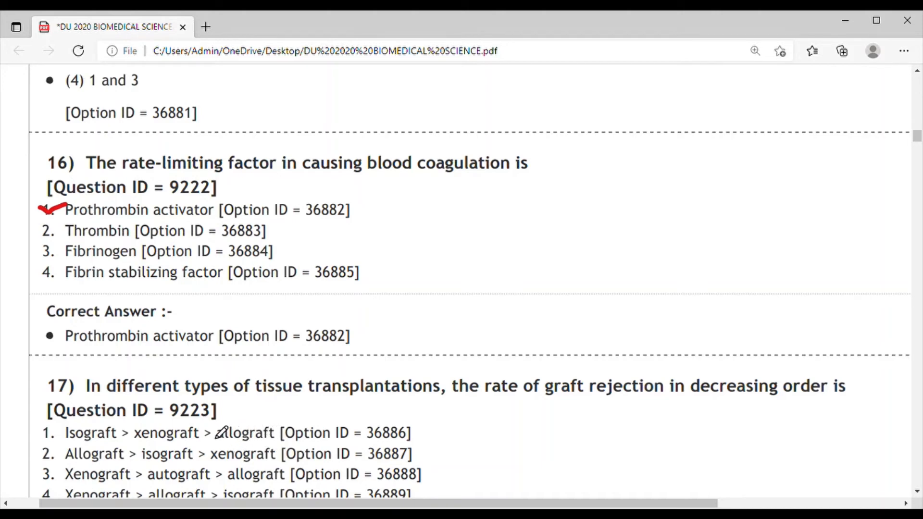
pyautogui.moveTo(239, 416)
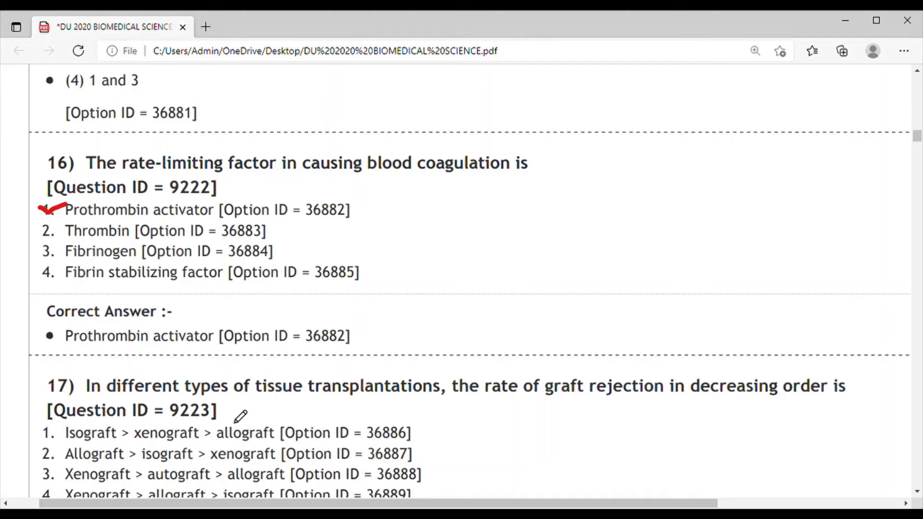
pyautogui.moveTo(327, 390)
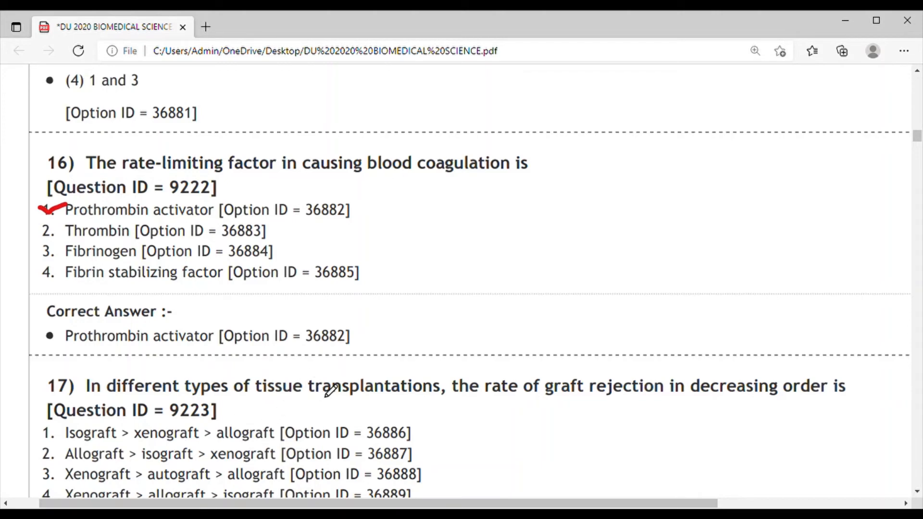
pyautogui.moveTo(306, 424)
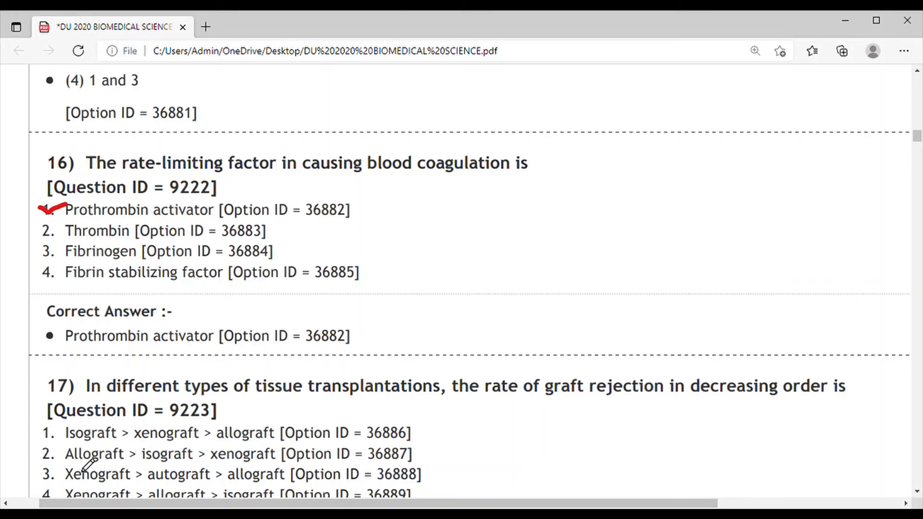
pyautogui.moveTo(115, 485)
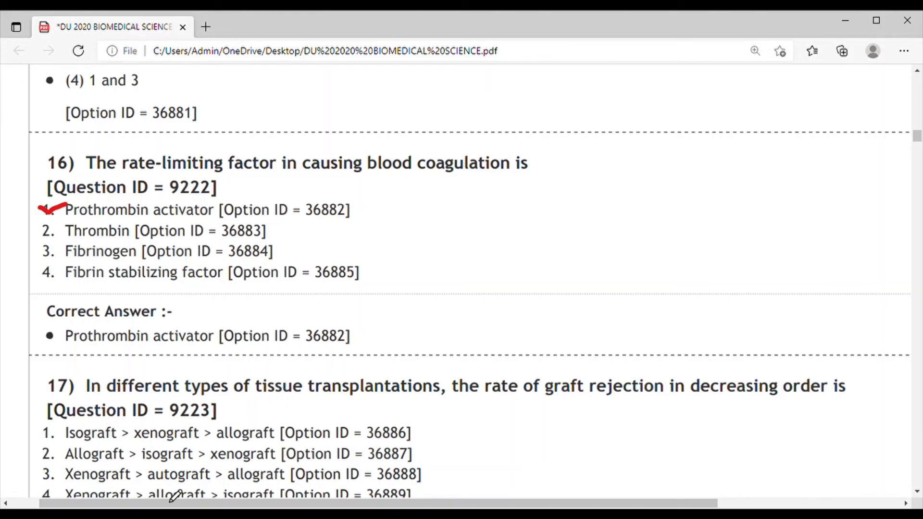
pyautogui.moveTo(186, 494)
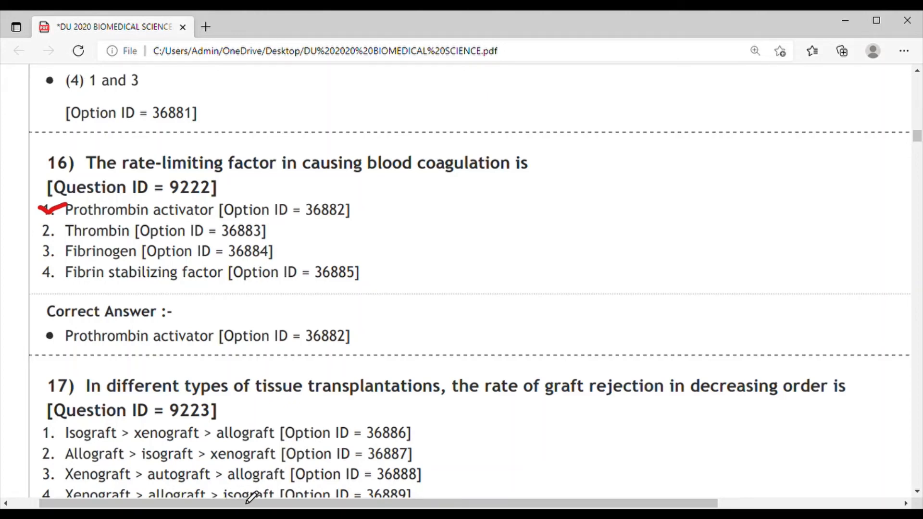
pyautogui.scroll(-3)
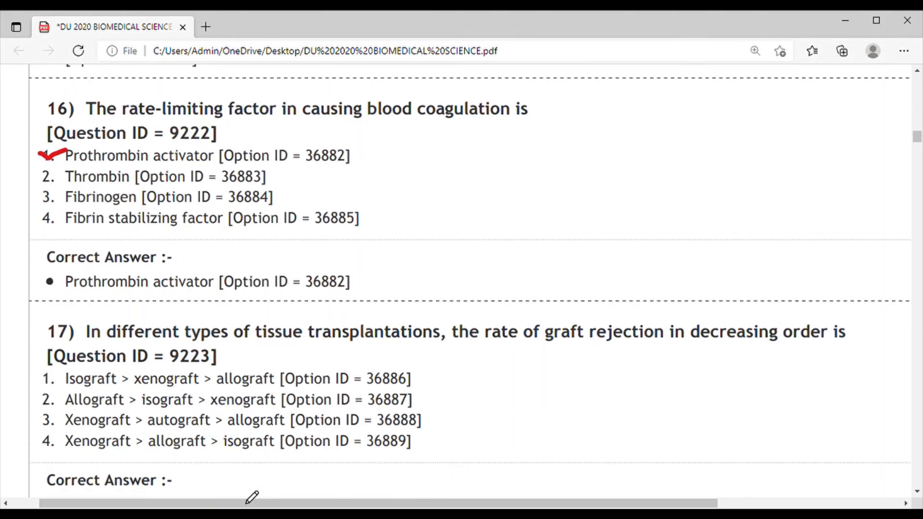
pyautogui.moveTo(81, 465)
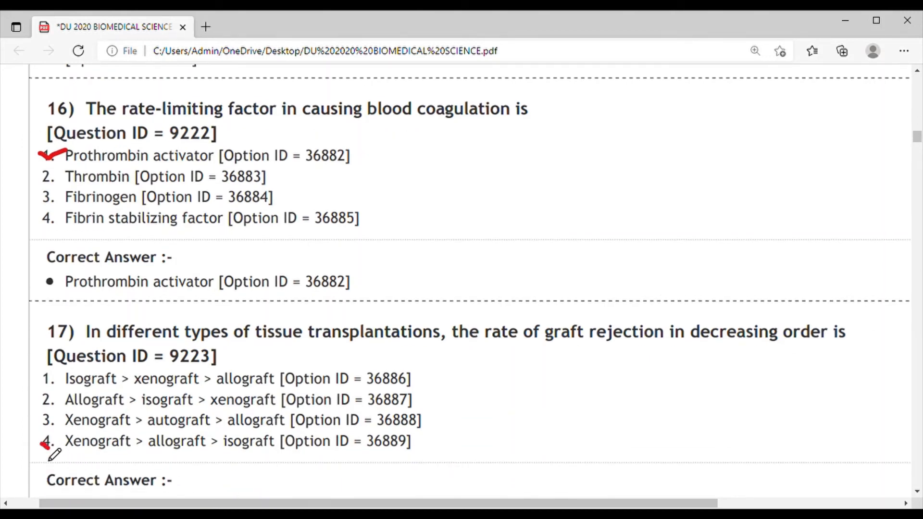
# Check question 17's Xenograft>allograft>isograft option and question 18's Liver, Spleen & Bone marrow option in red.
pyautogui.scroll(-3)
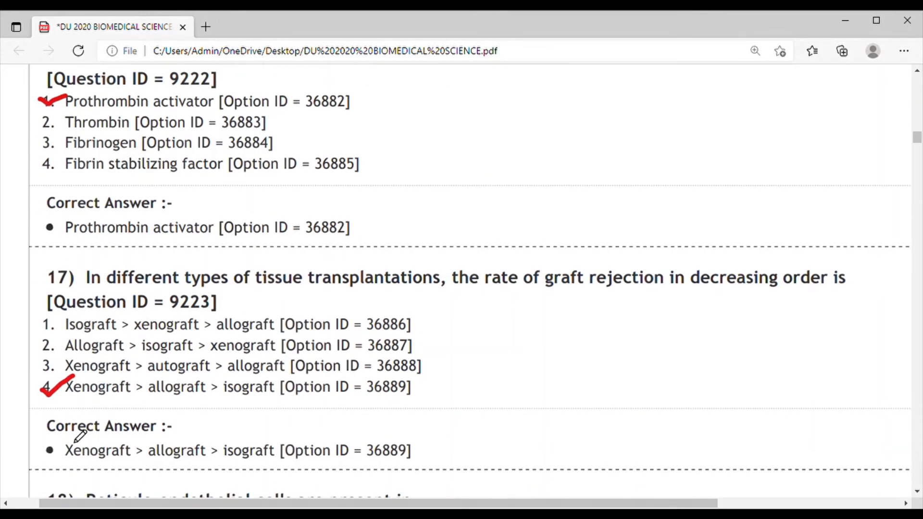
pyautogui.scroll(-3)
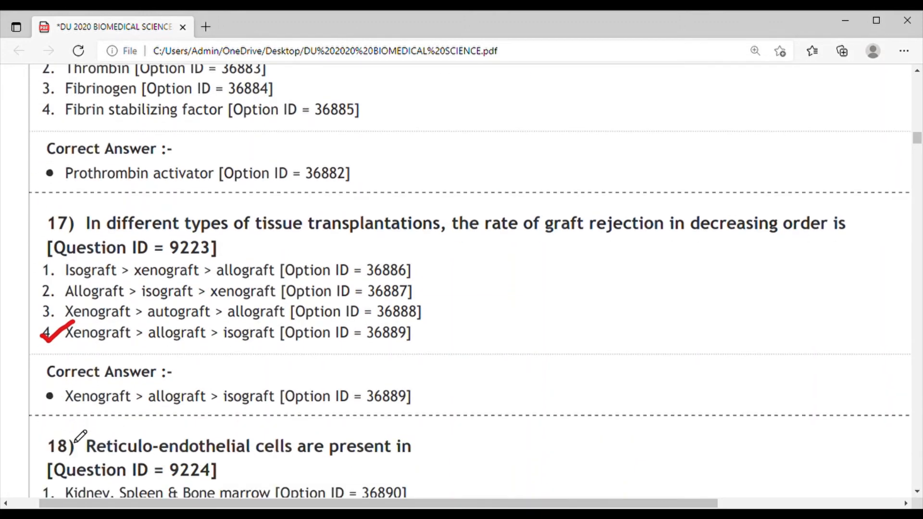
pyautogui.scroll(-3)
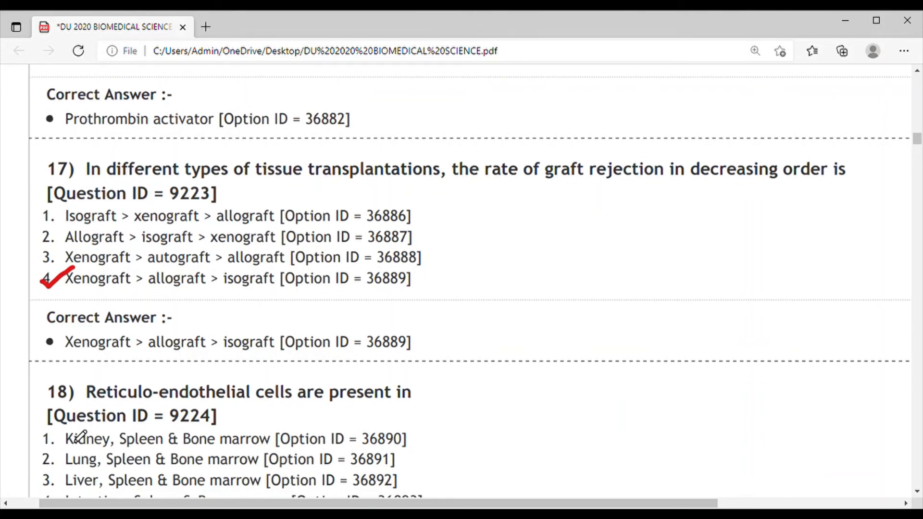
pyautogui.scroll(-3)
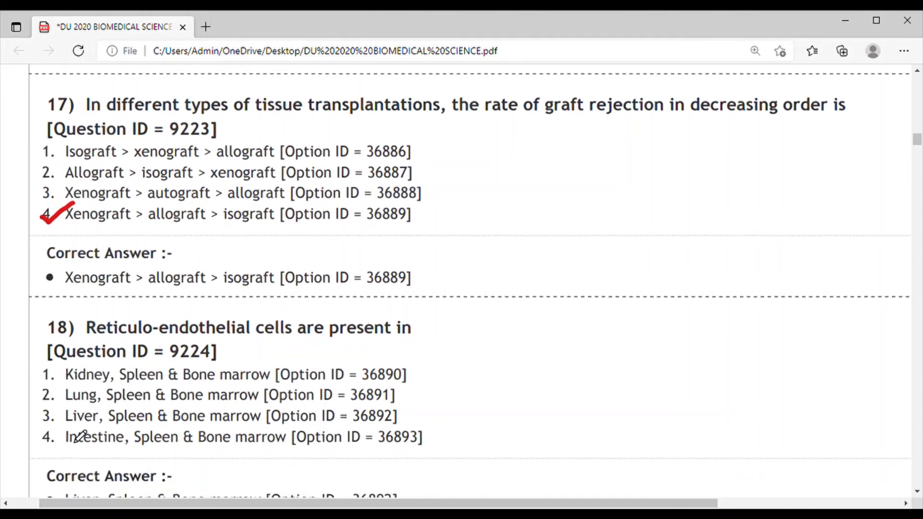
pyautogui.scroll(-3)
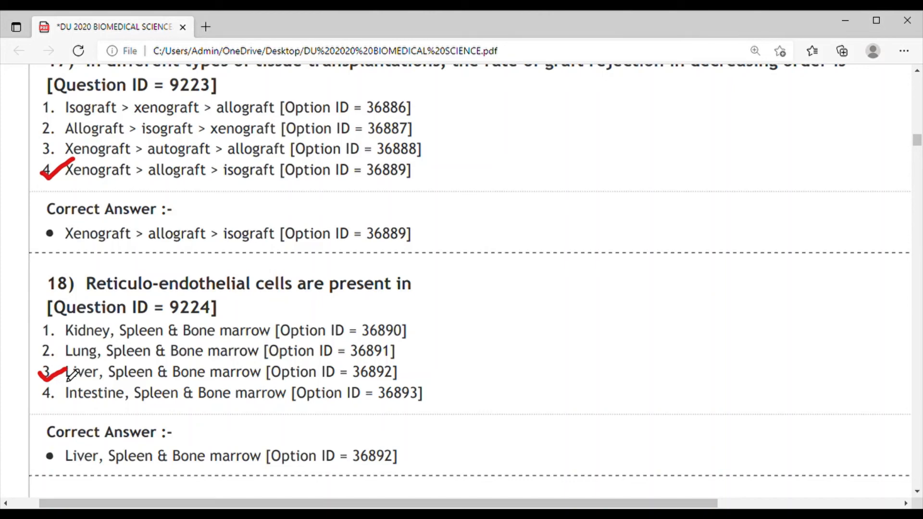
# Underline 'central foveal region' in question 19 in red and check option 3, Only cones.
pyautogui.scroll(-3)
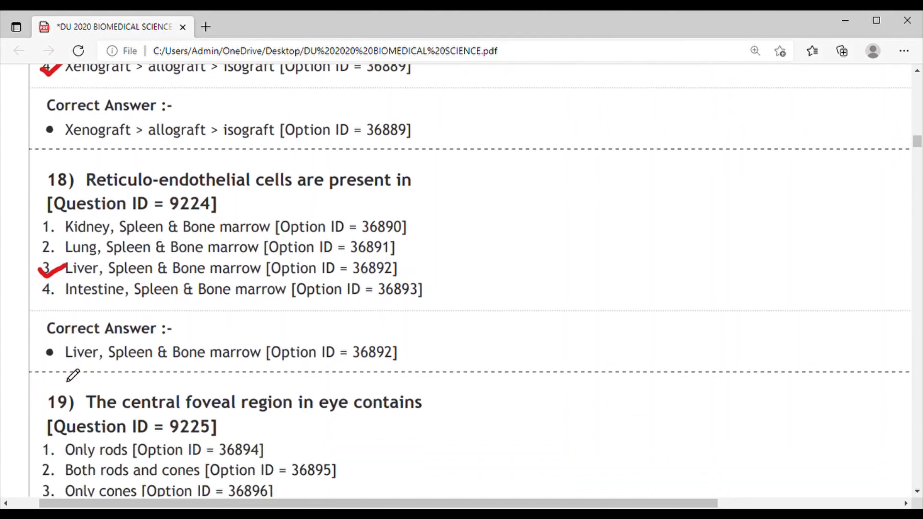
pyautogui.scroll(-3)
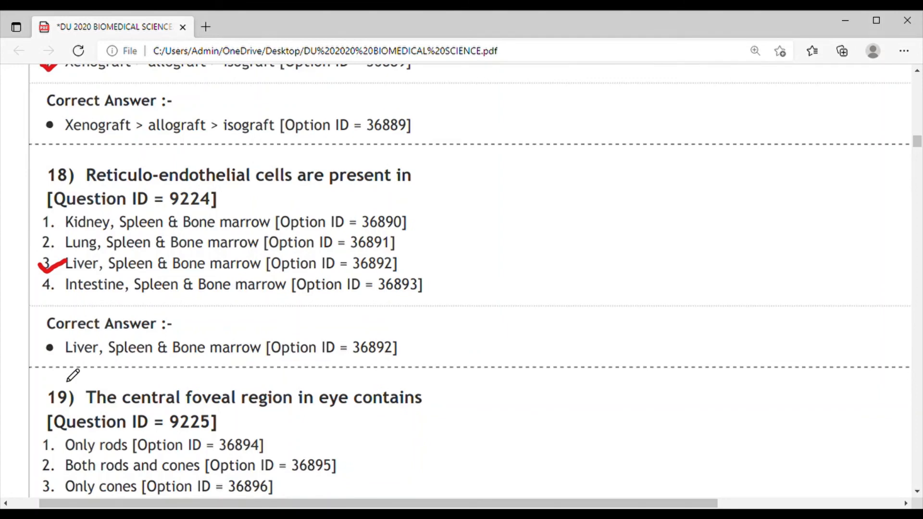
pyautogui.scroll(-3)
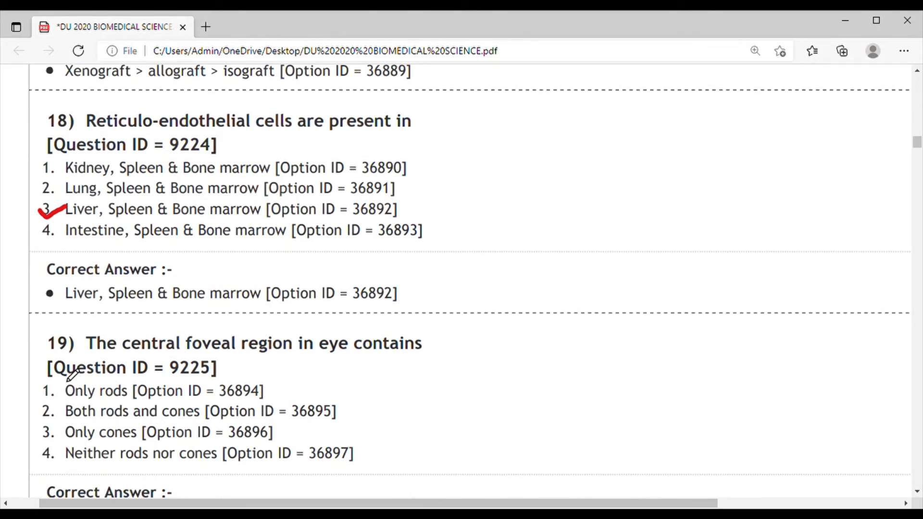
pyautogui.moveTo(159, 350)
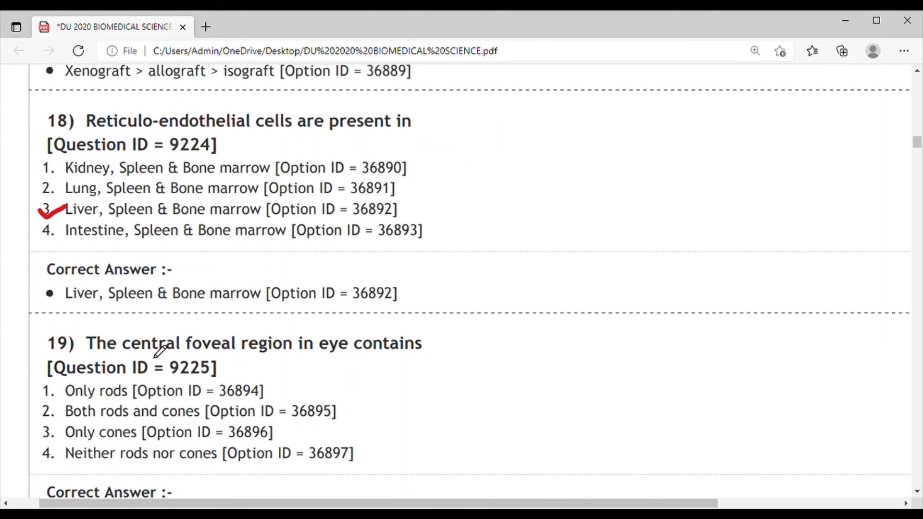
pyautogui.moveTo(127, 348); pyautogui.dragTo(209, 346)
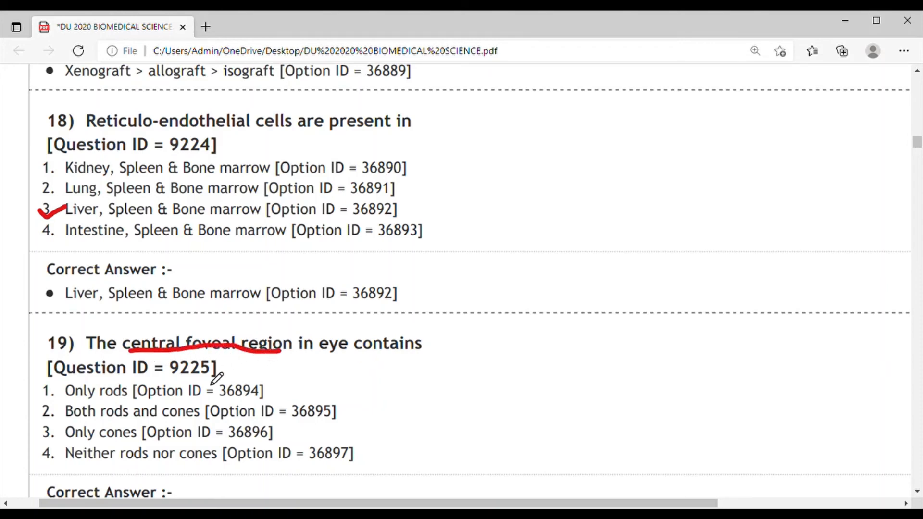
pyautogui.moveTo(46, 435)
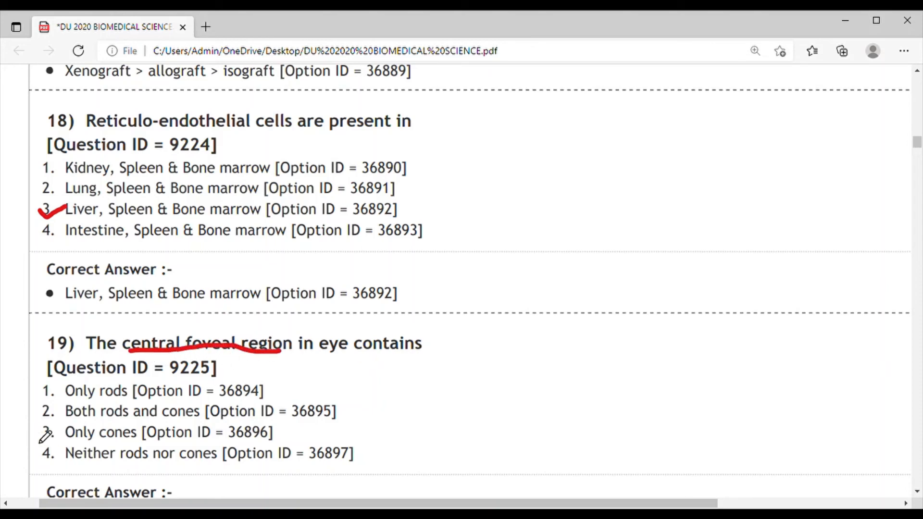
pyautogui.moveTo(56, 446)
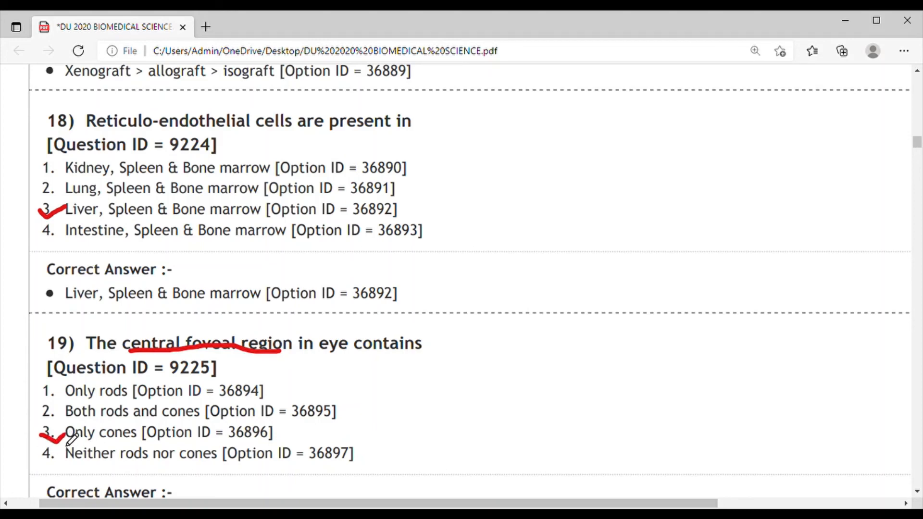
pyautogui.scroll(-3)
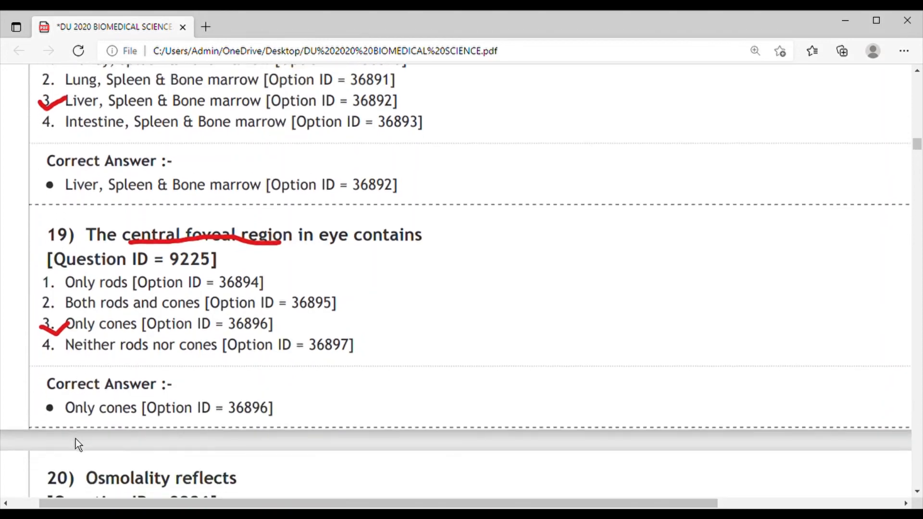
# Scroll down to bring question 20 on osmolality and its four options into view.
pyautogui.scroll(-3)
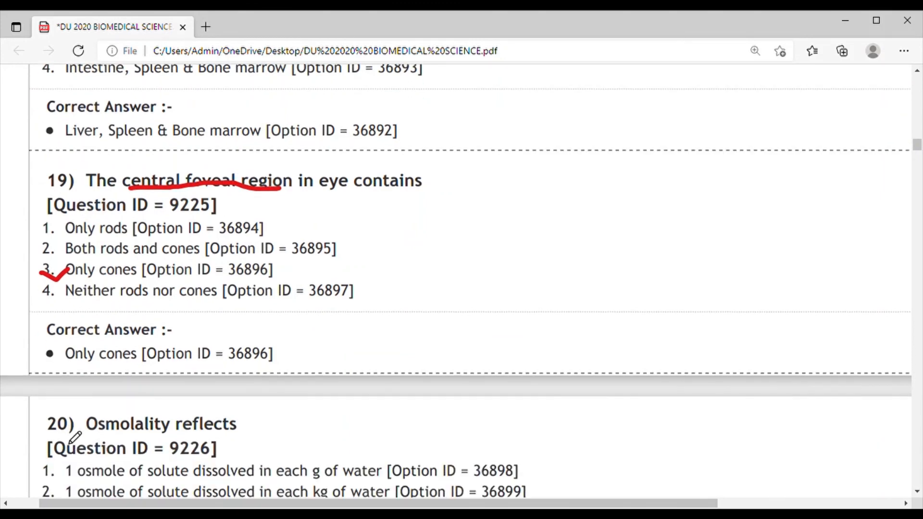
pyautogui.scroll(-3)
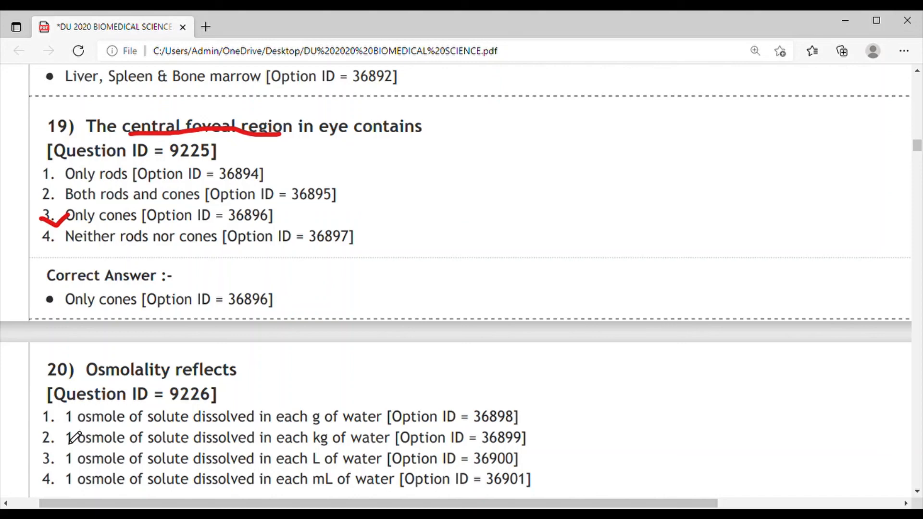
pyautogui.scroll(-3)
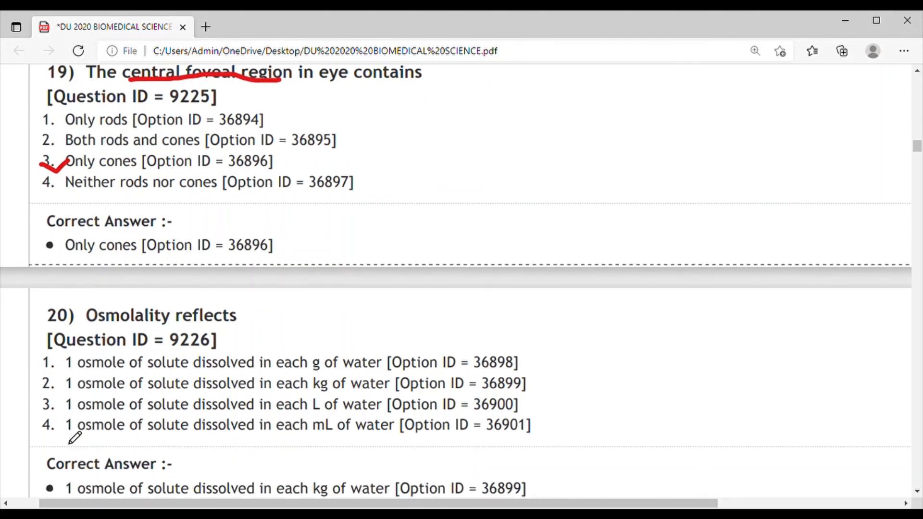
pyautogui.moveTo(114, 445)
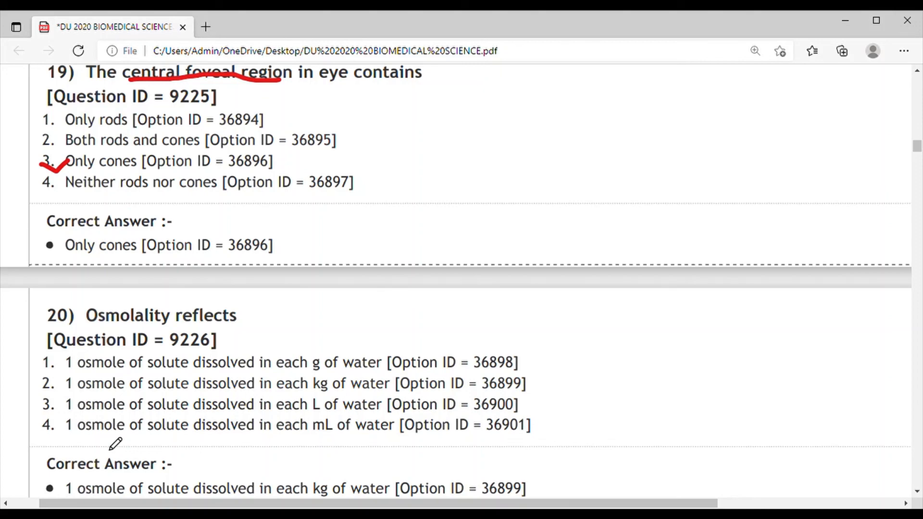
pyautogui.moveTo(52, 405)
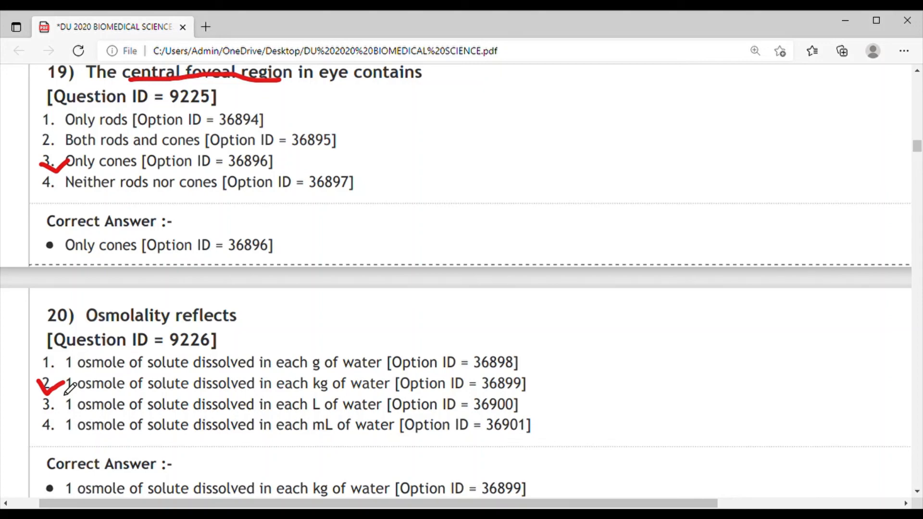
pyautogui.moveTo(862, 104)
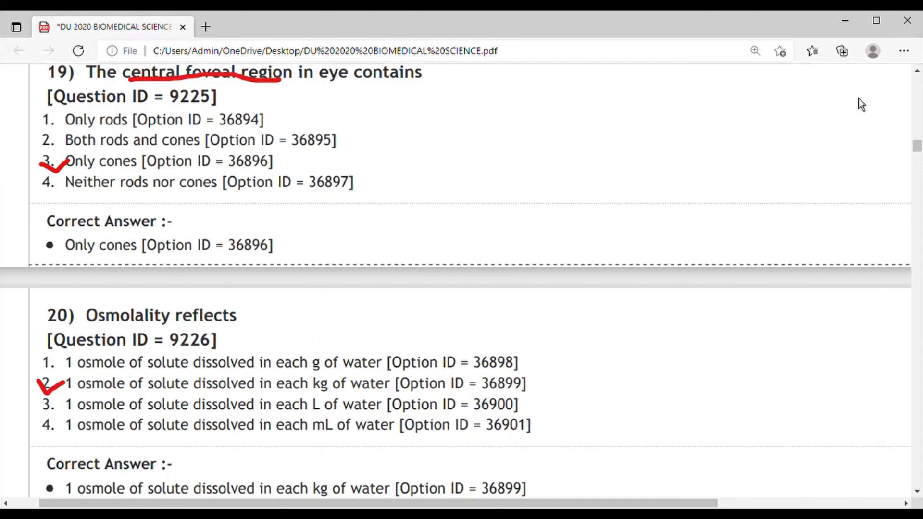